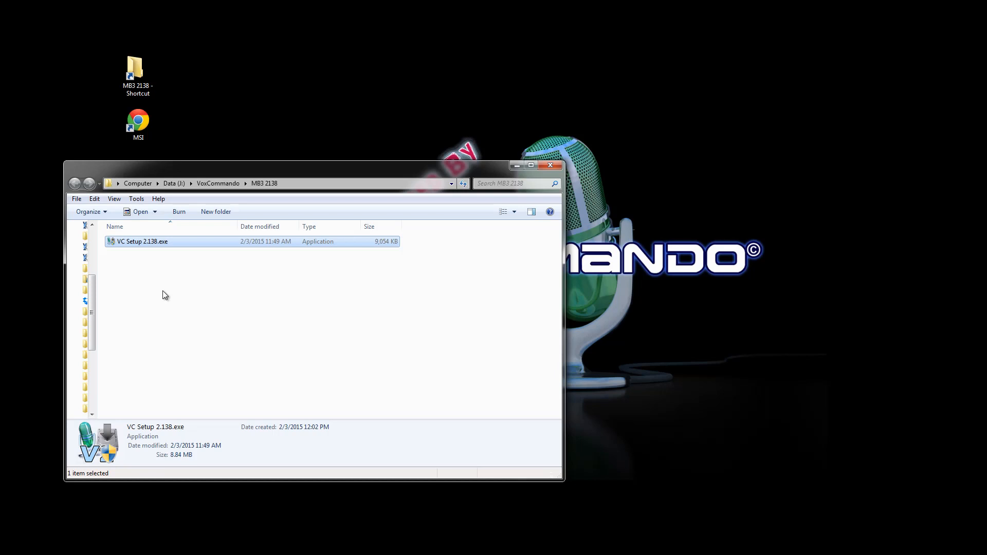
mouse_move(175, 290)
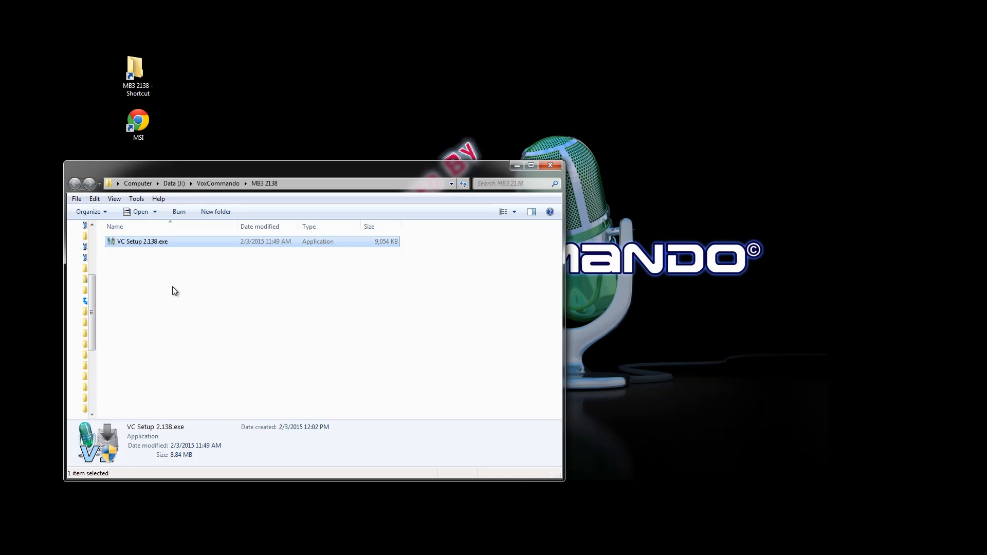
mouse_move(119, 259)
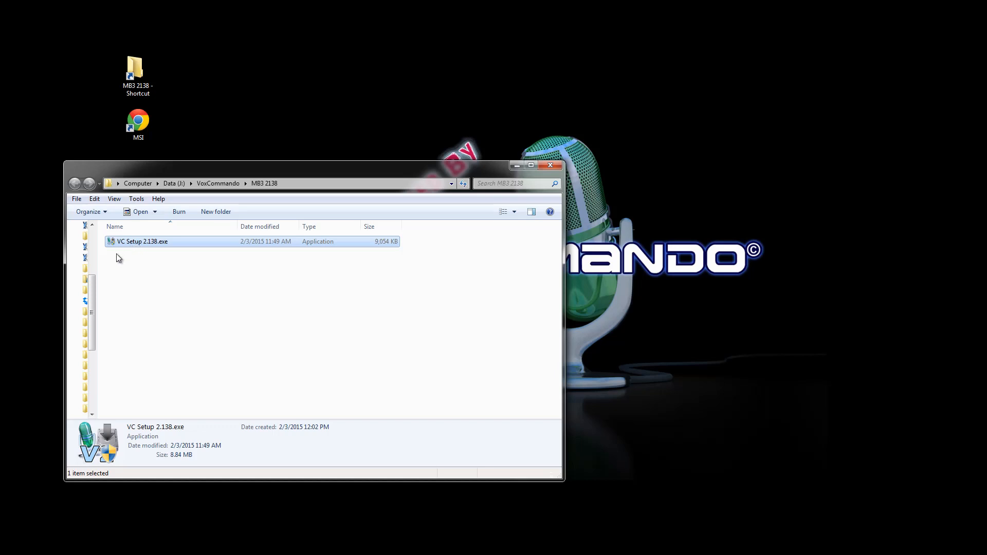
mouse_move(131, 248)
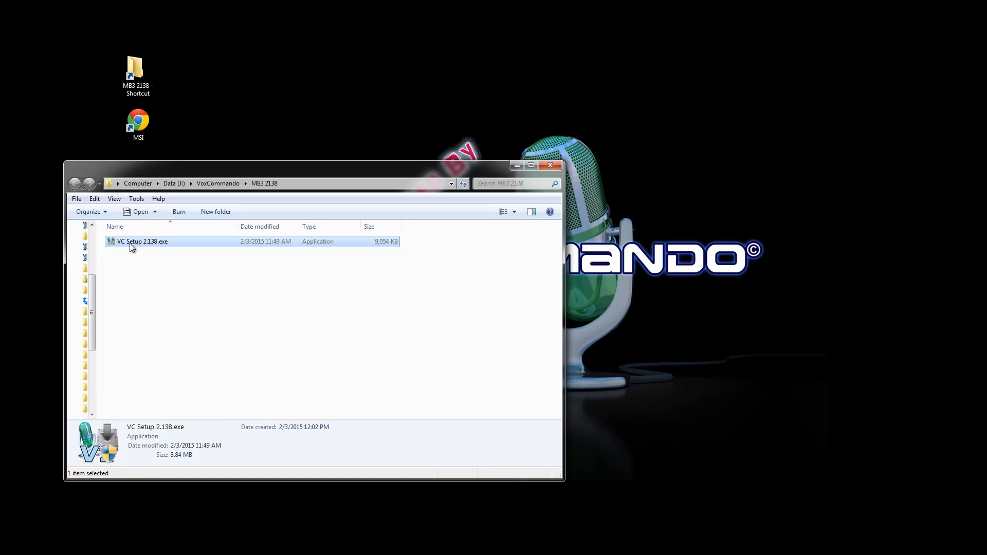
mouse_move(151, 247)
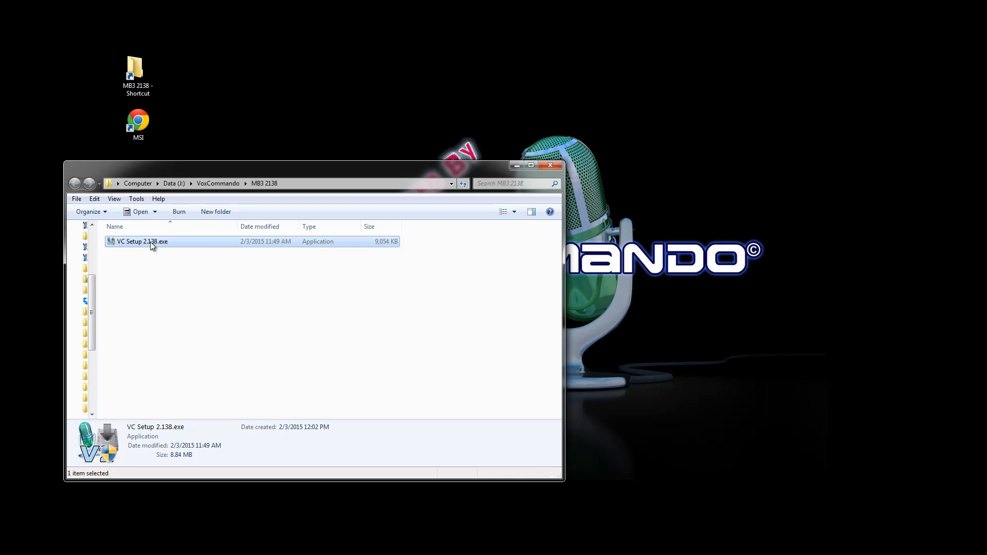
mouse_move(159, 246)
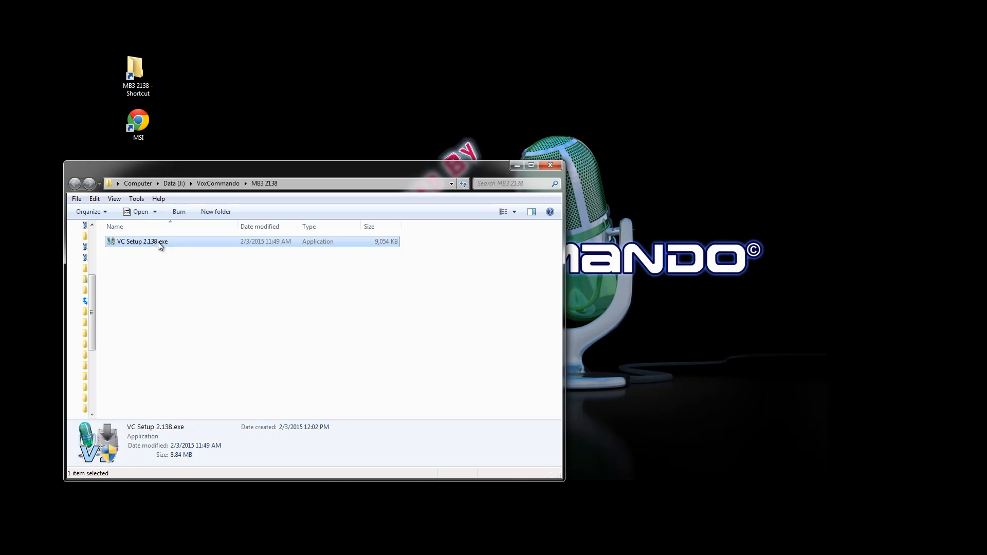
Step: Open the second user's Password settings from the dashboard Users list
click(138, 123)
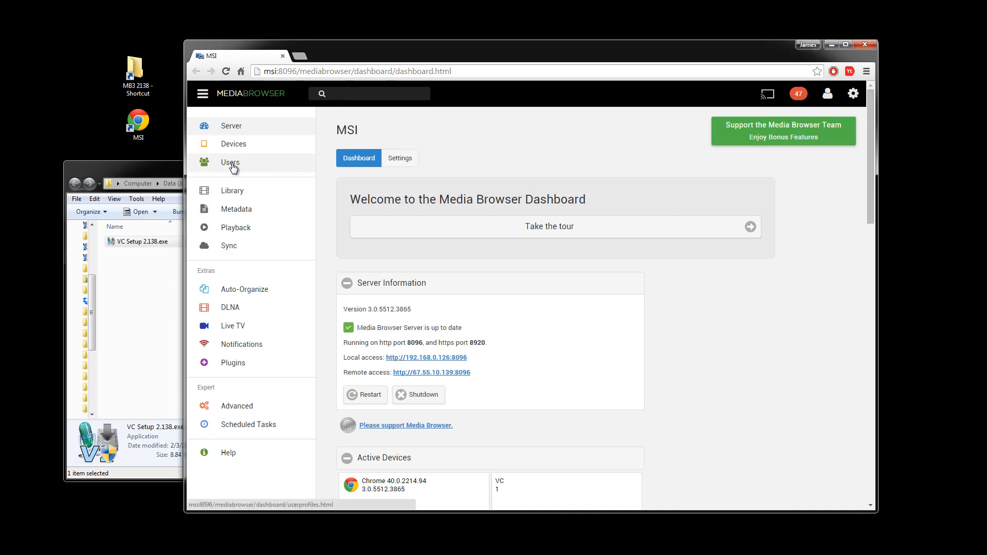
click(231, 162)
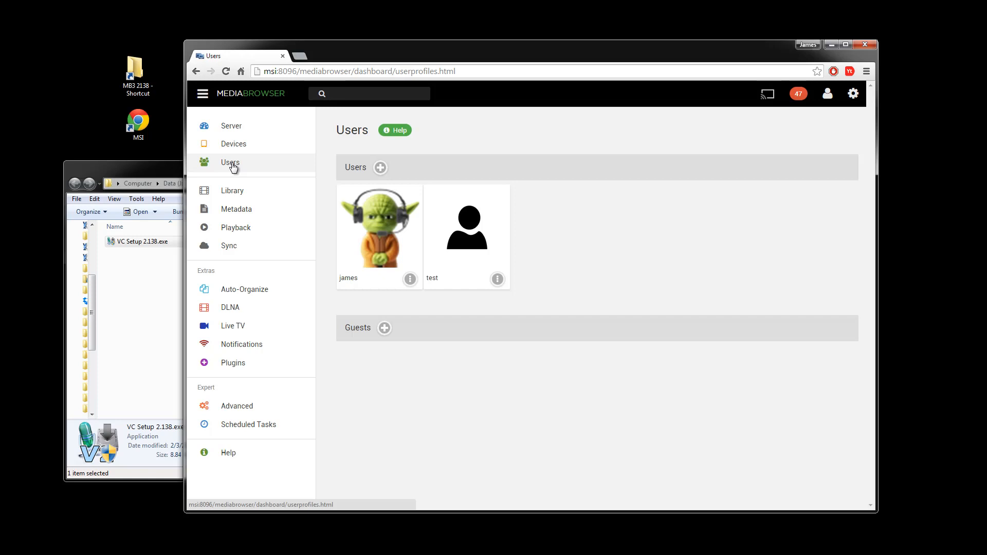
mouse_move(466, 227)
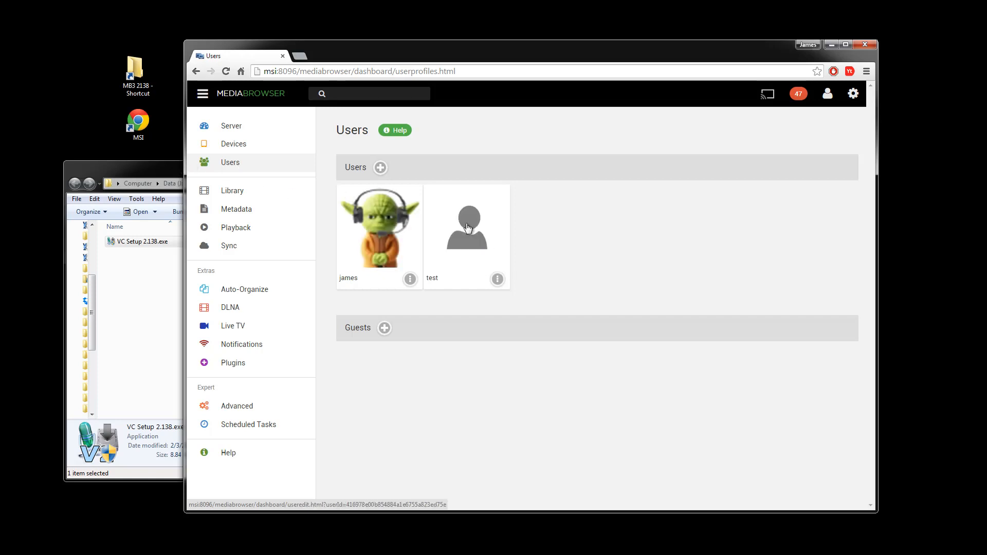
mouse_move(473, 238)
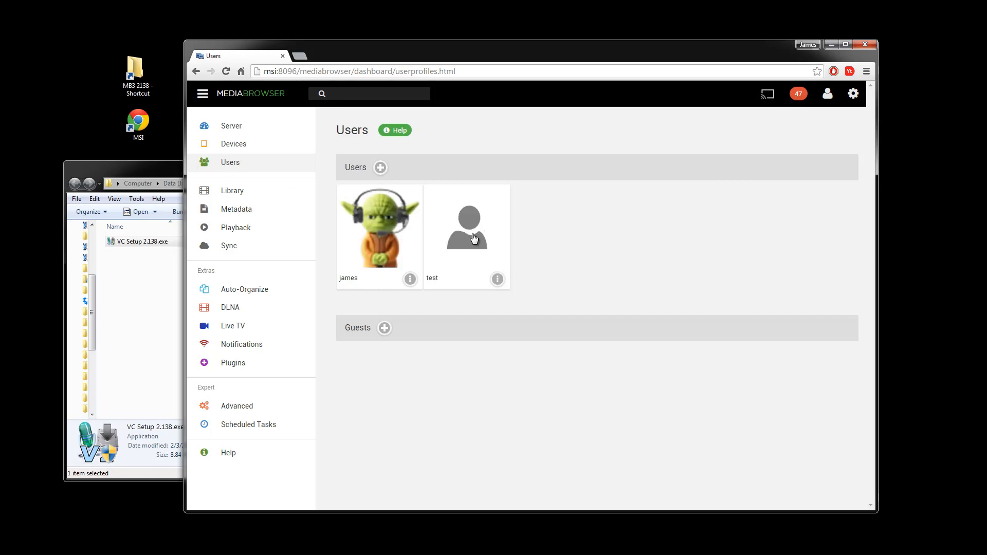
click(466, 227)
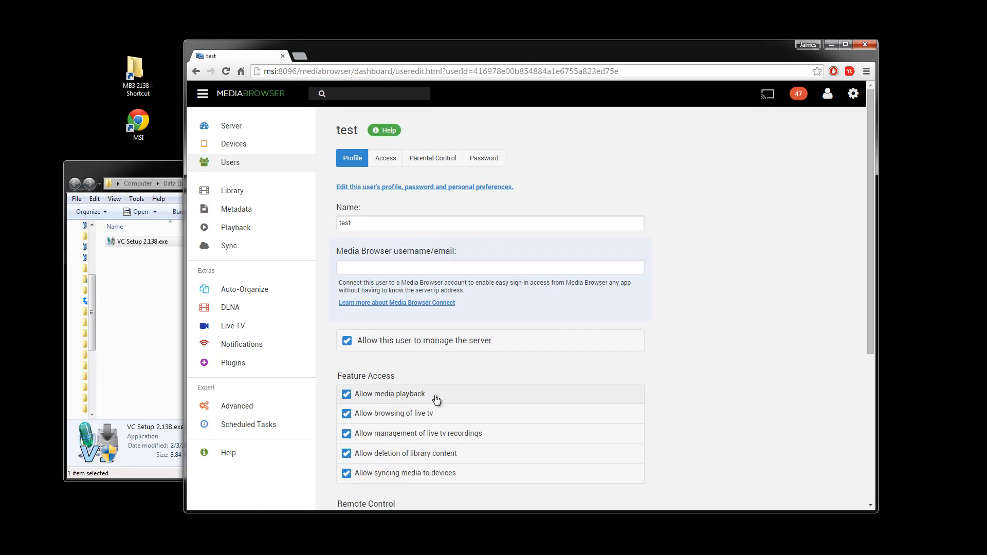
scroll(down, 3)
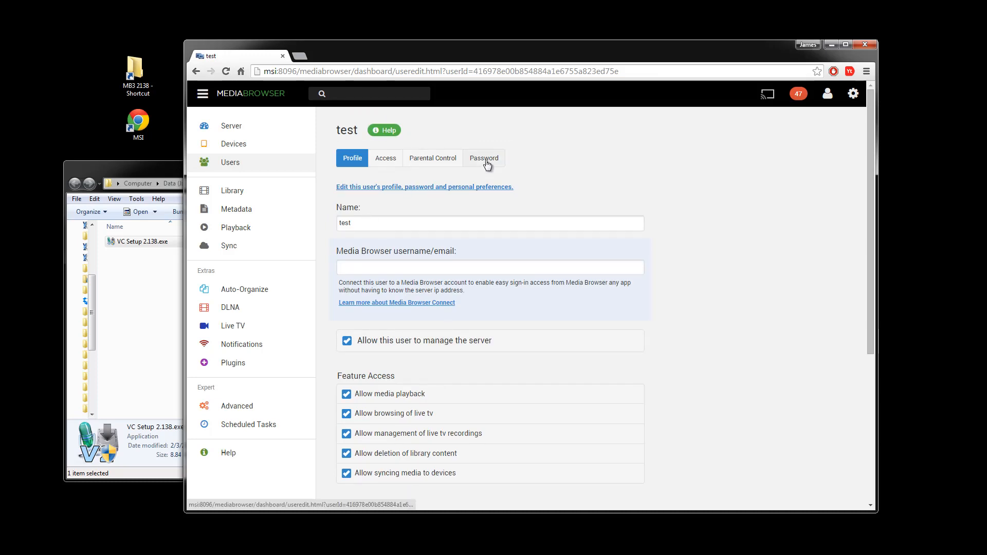
click(483, 158)
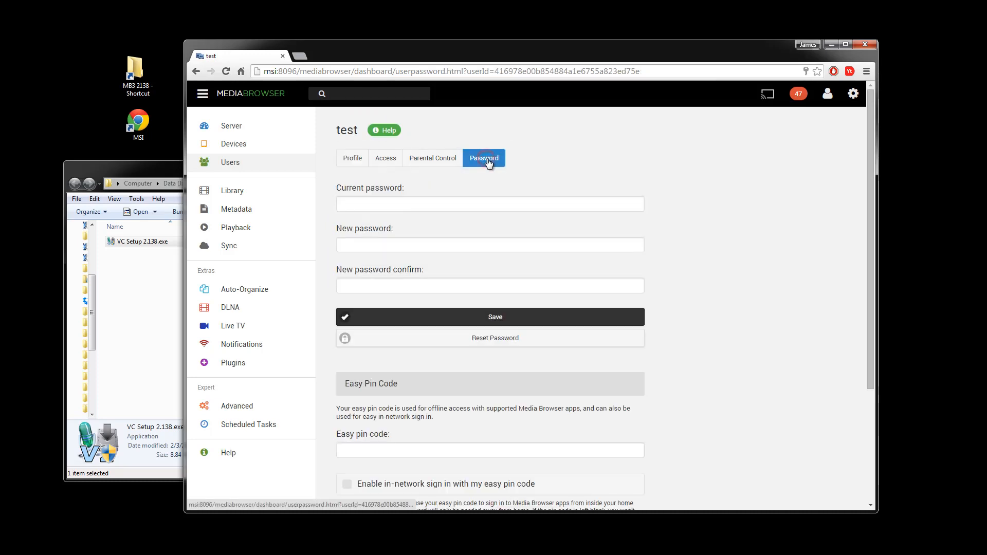
mouse_move(465, 198)
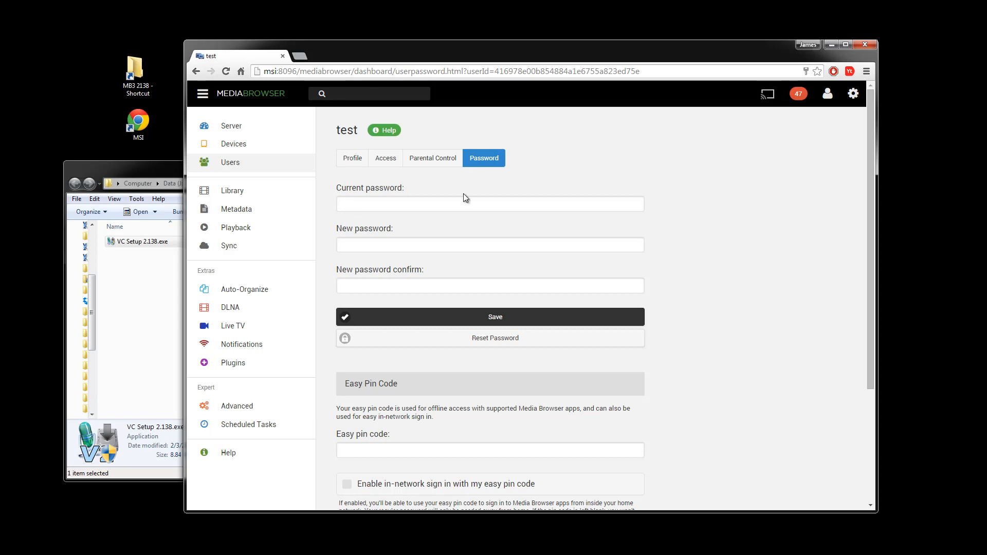
mouse_move(478, 140)
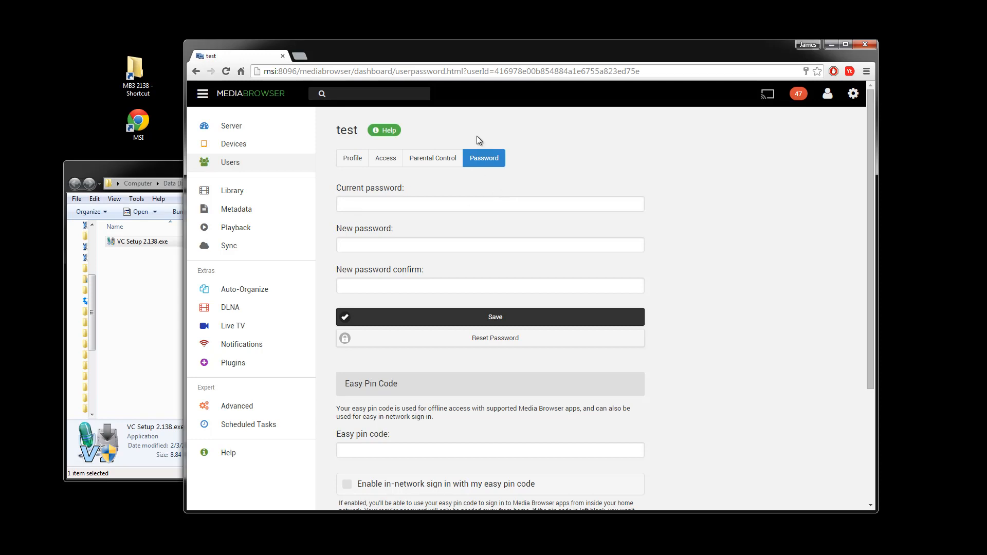
click(203, 93)
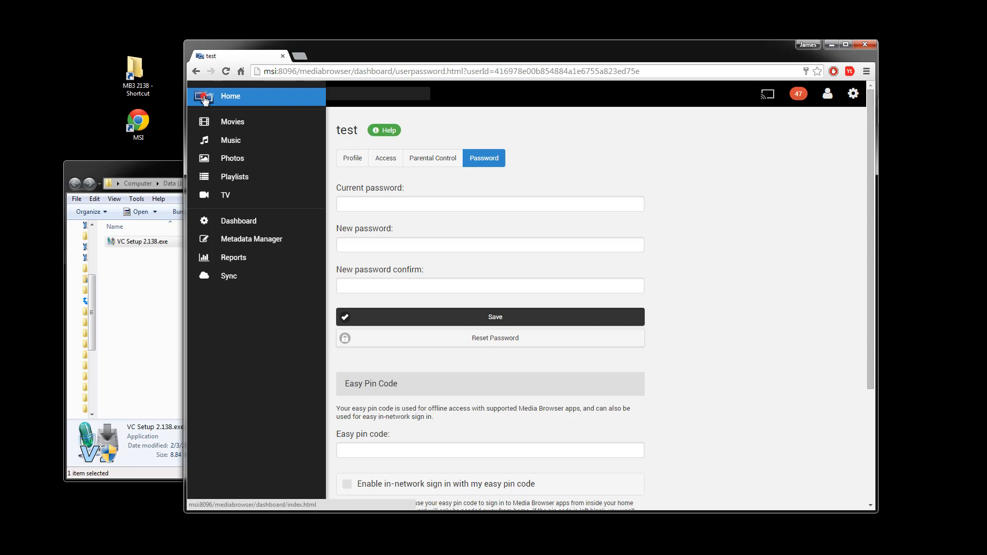
Step: Return to the web client Home page with My Views and the Resume row
click(230, 96)
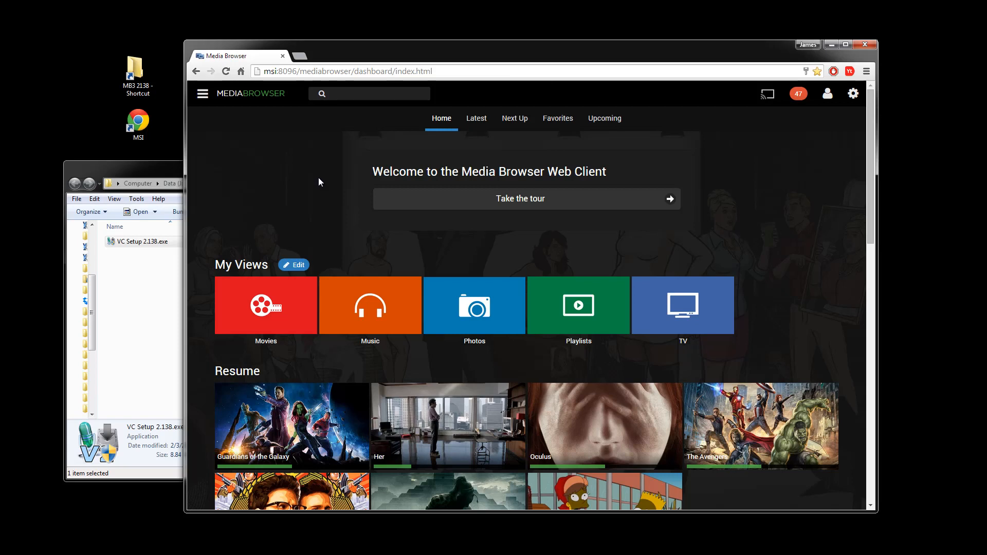
mouse_move(421, 232)
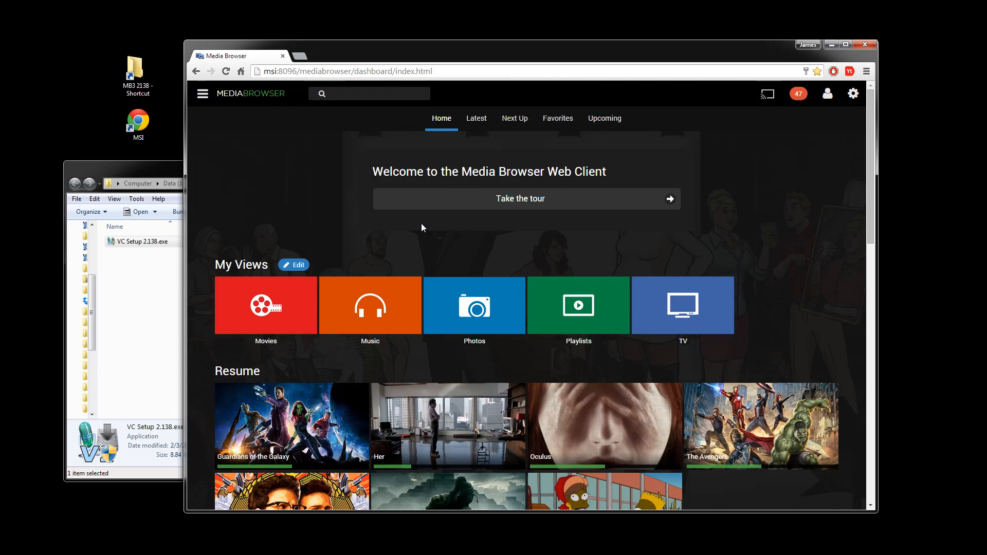
mouse_move(790, 61)
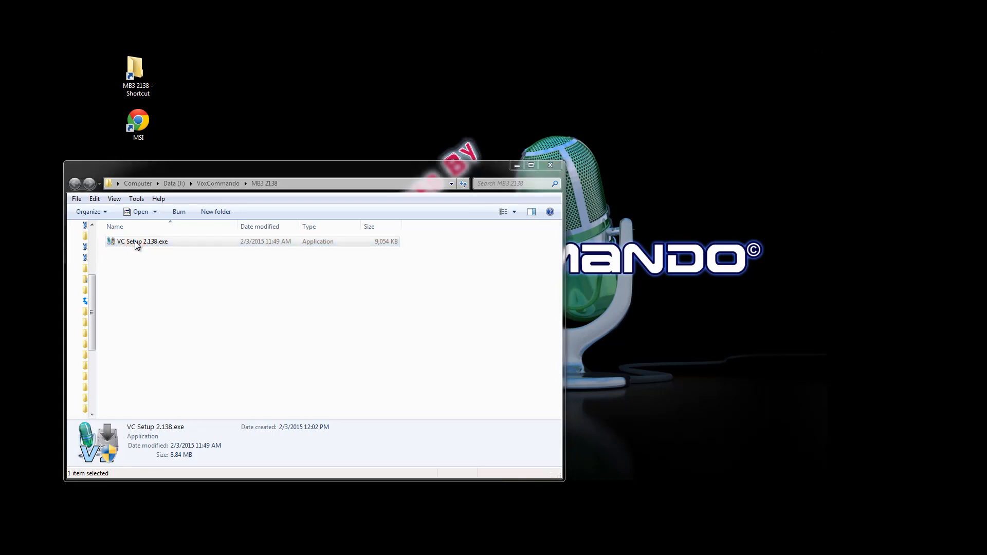
mouse_move(11, 283)
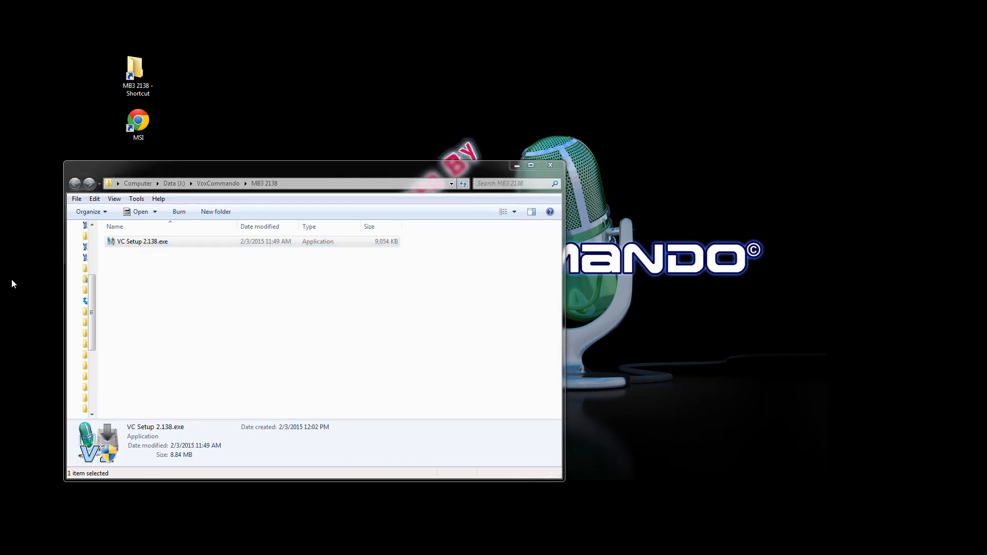
Step: Run VC Setup 2.138.exe, accept the license, and install VoxCommando
double_click(143, 242)
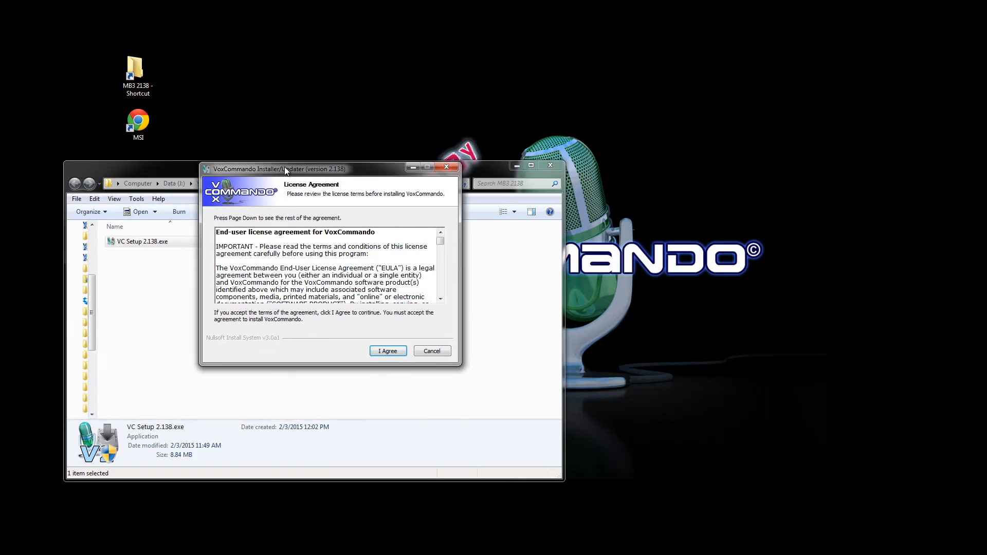
click(387, 350)
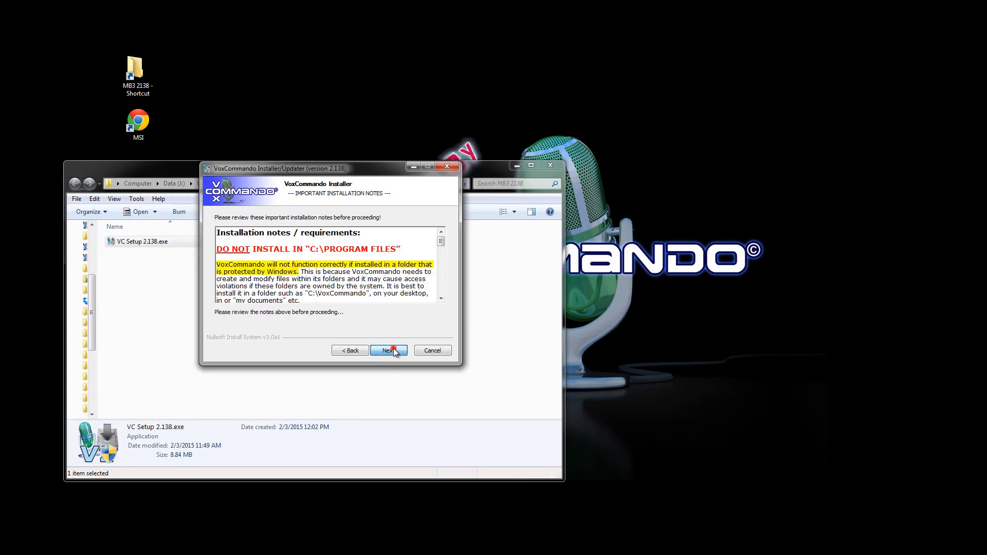
click(387, 351)
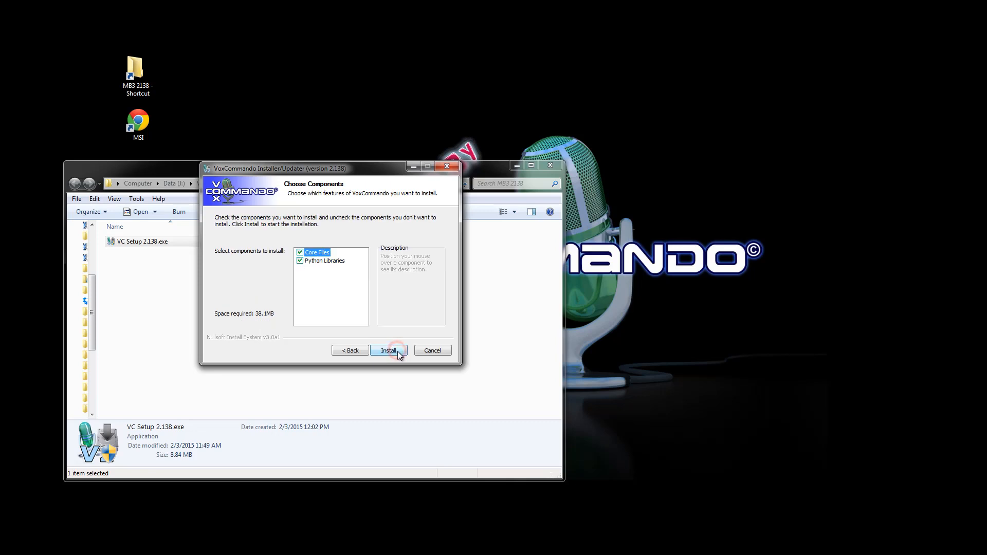
click(387, 350)
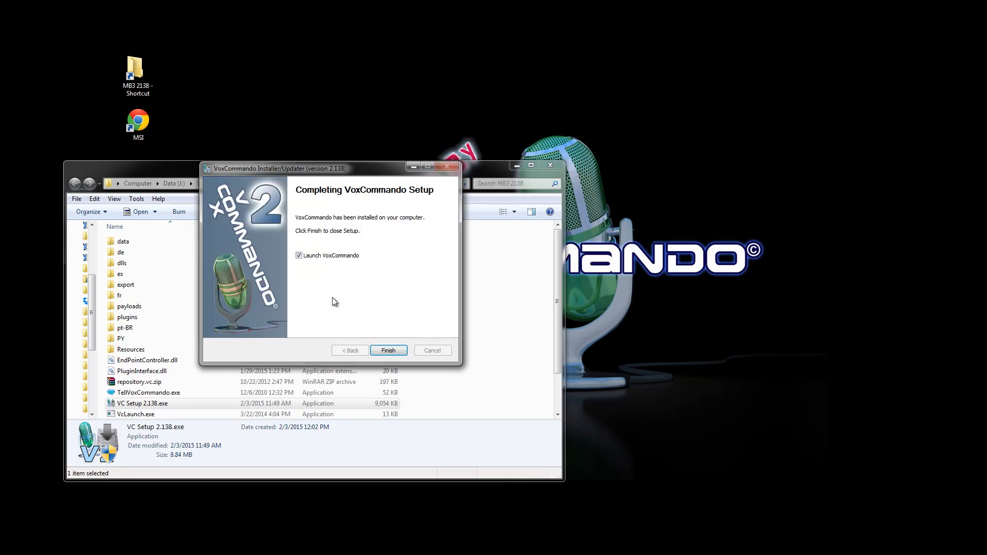
mouse_move(342, 296)
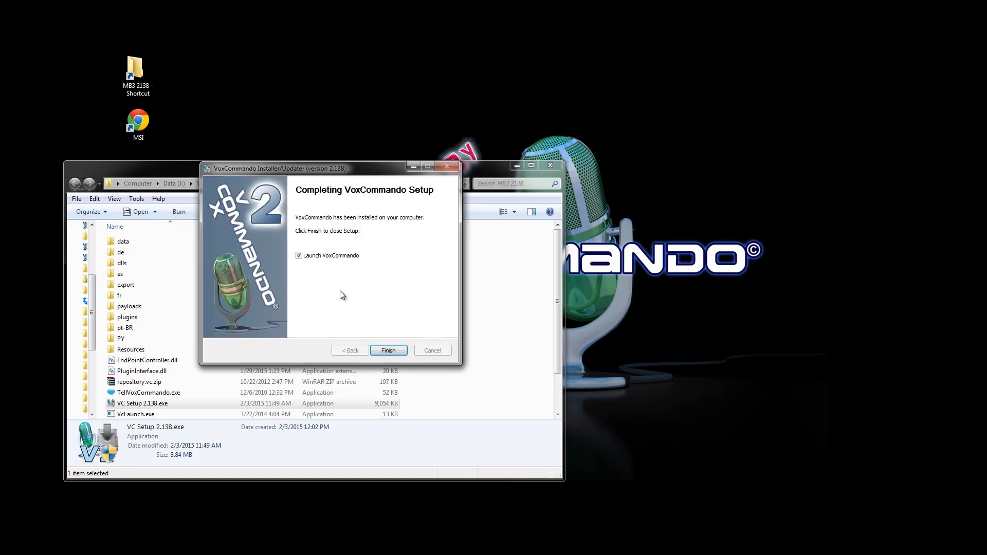
mouse_move(342, 296)
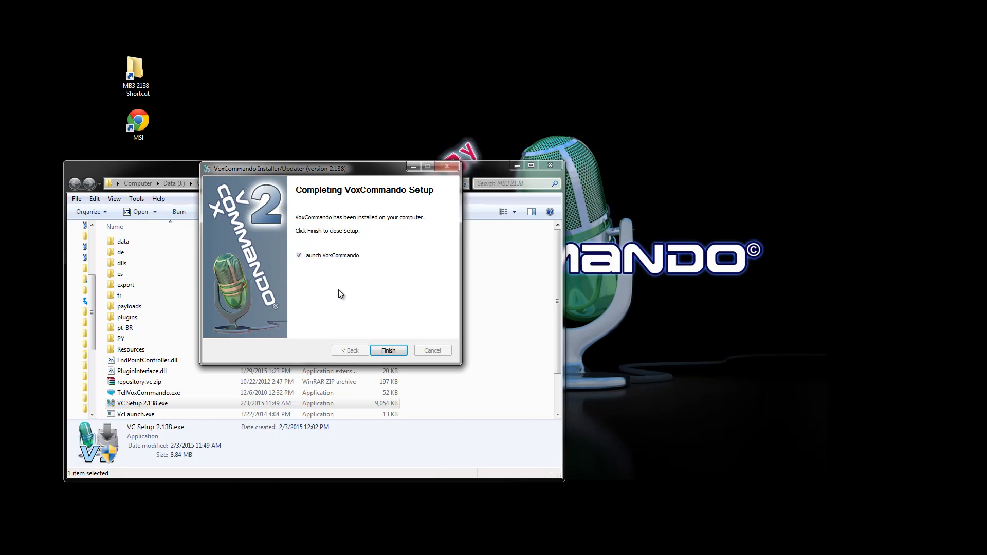
mouse_move(350, 309)
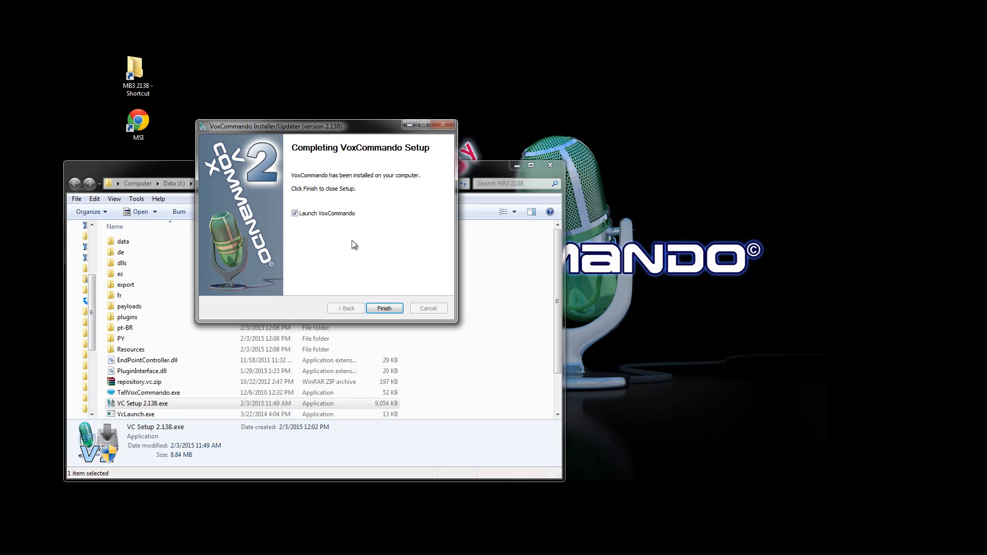
mouse_move(225, 306)
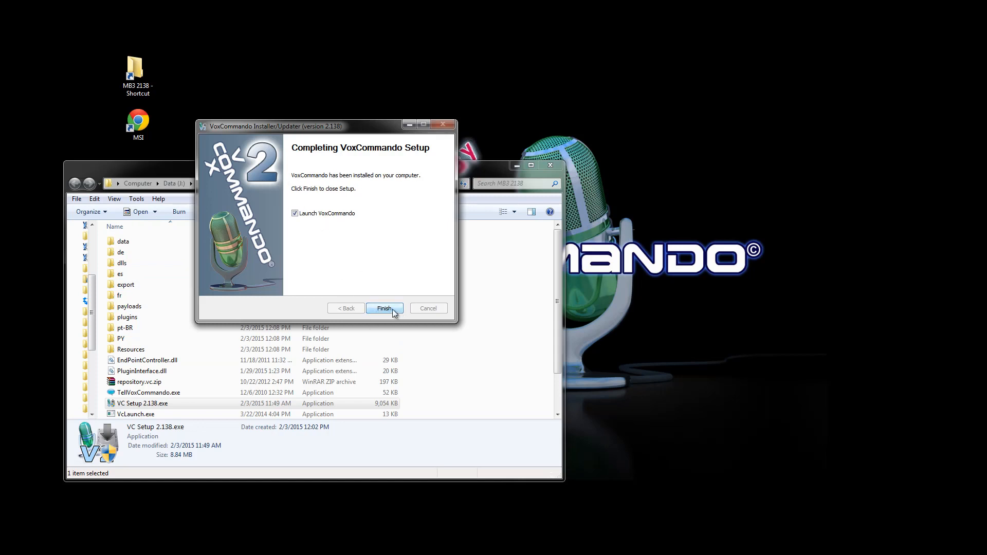
Step: Launch VoxCommando as Standard - Sapi 5 and pick the English MediaBrowser (MB3) preset
click(385, 308)
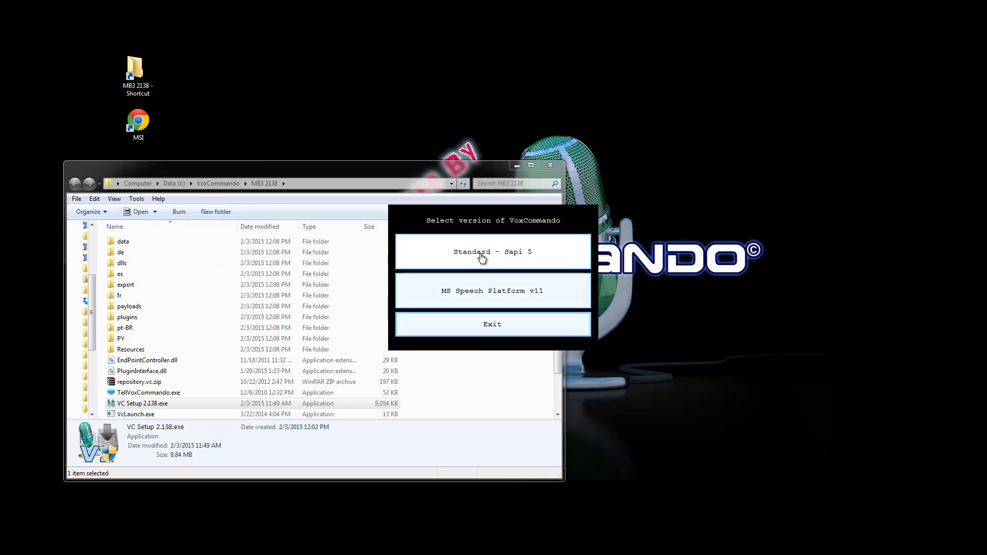
mouse_move(555, 262)
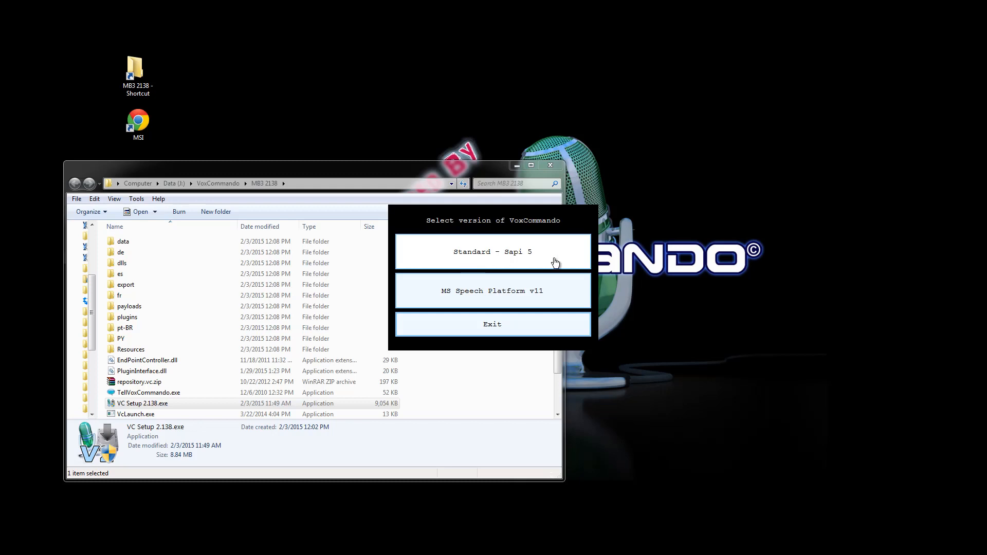
mouse_move(429, 259)
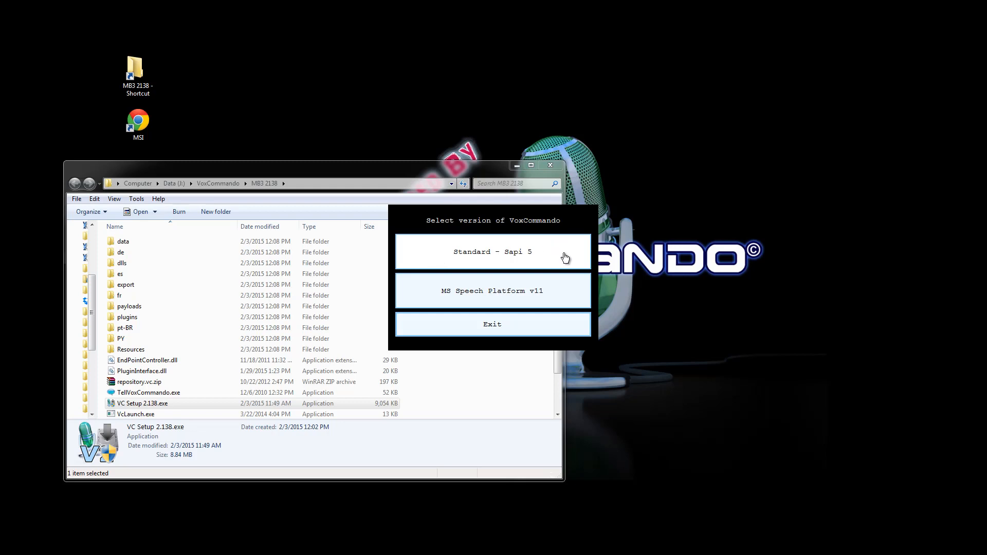
click(493, 252)
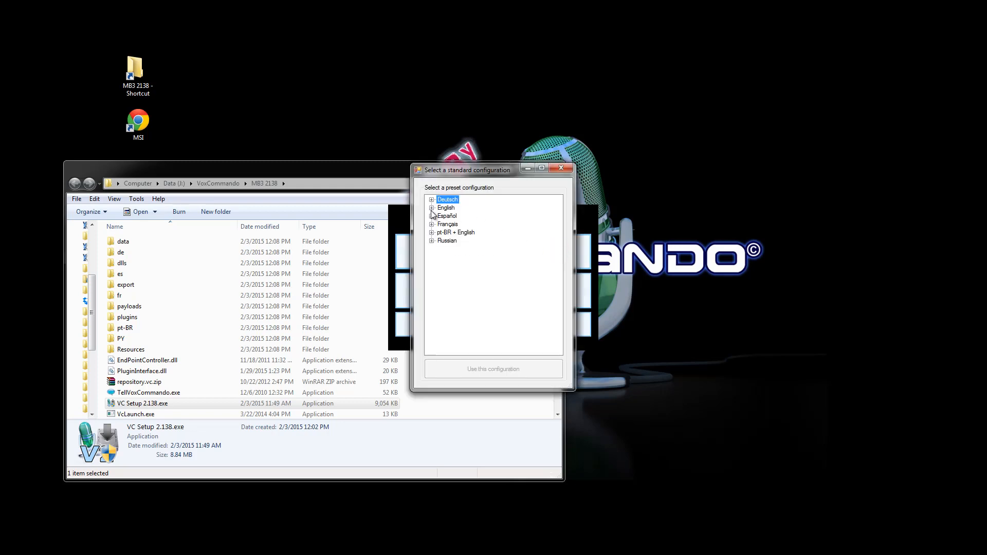
click(432, 208)
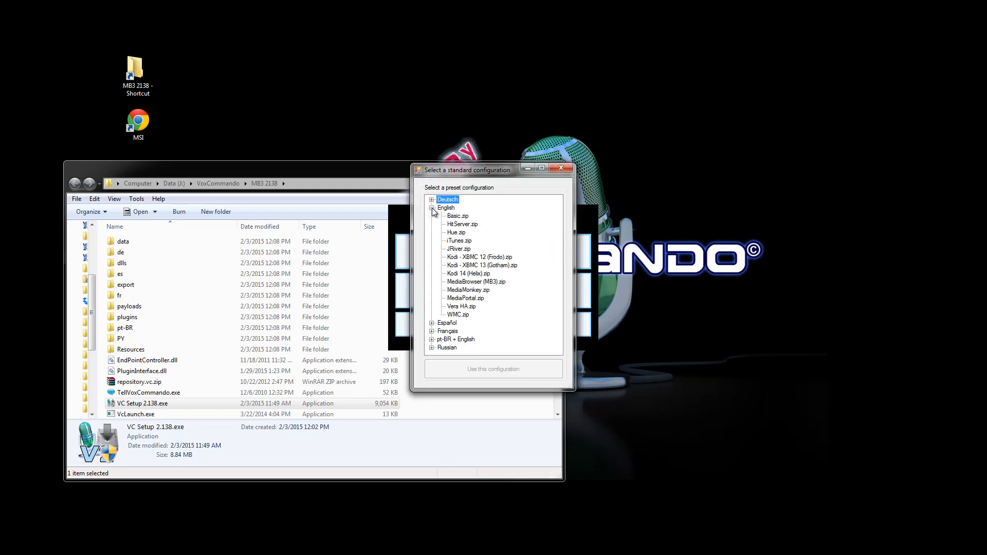
click(476, 282)
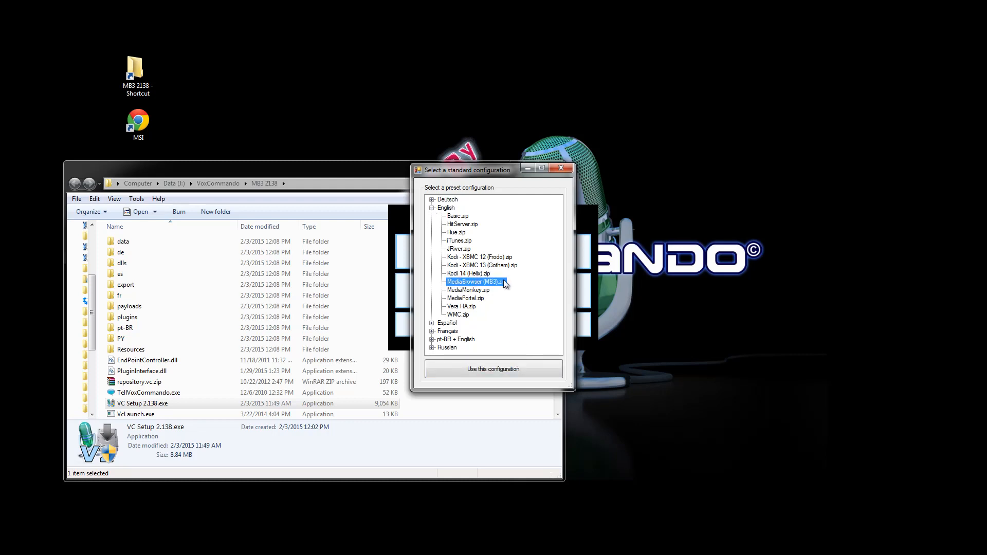
mouse_move(457, 289)
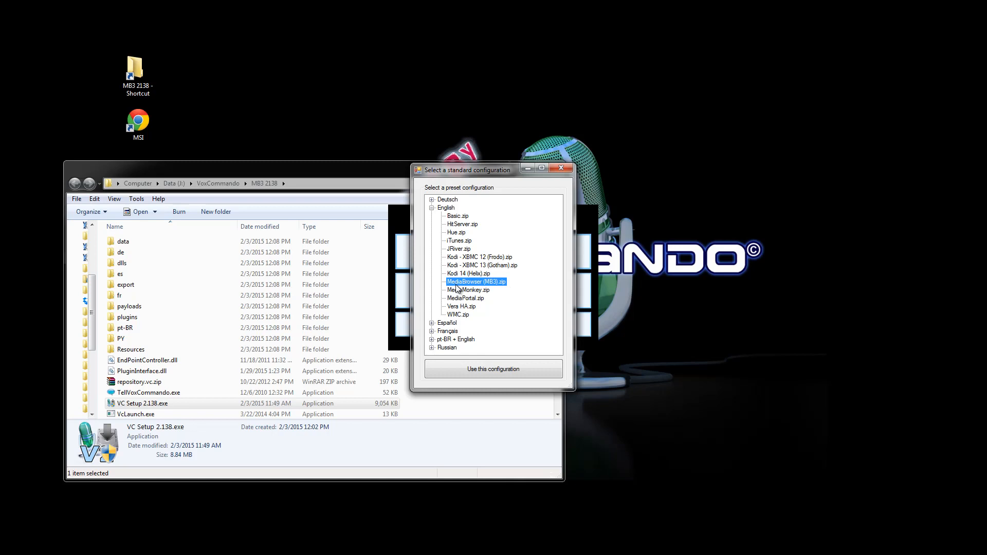
mouse_move(489, 398)
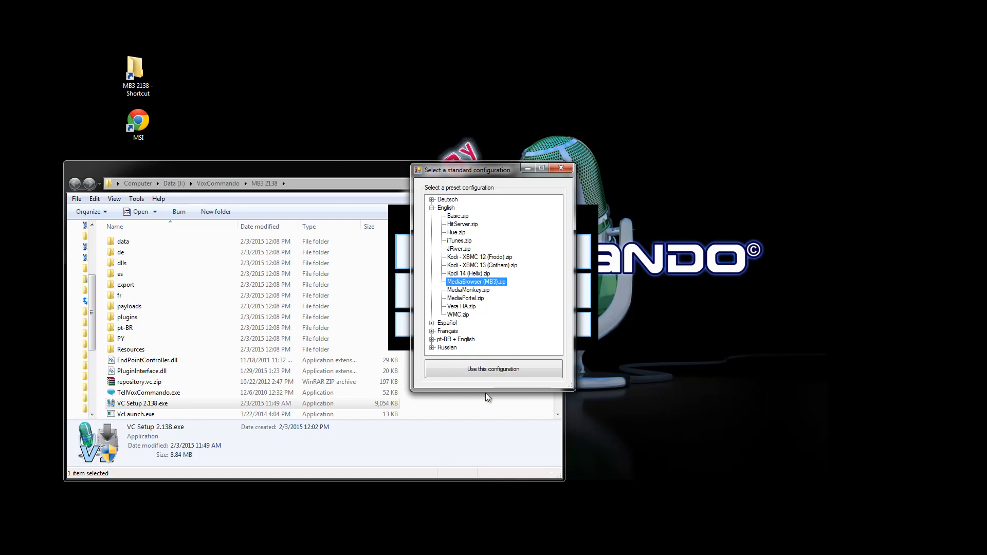
Step: Apply the MB3 preset, allow firewall access, and set the TTS voice to Bridget
click(493, 369)
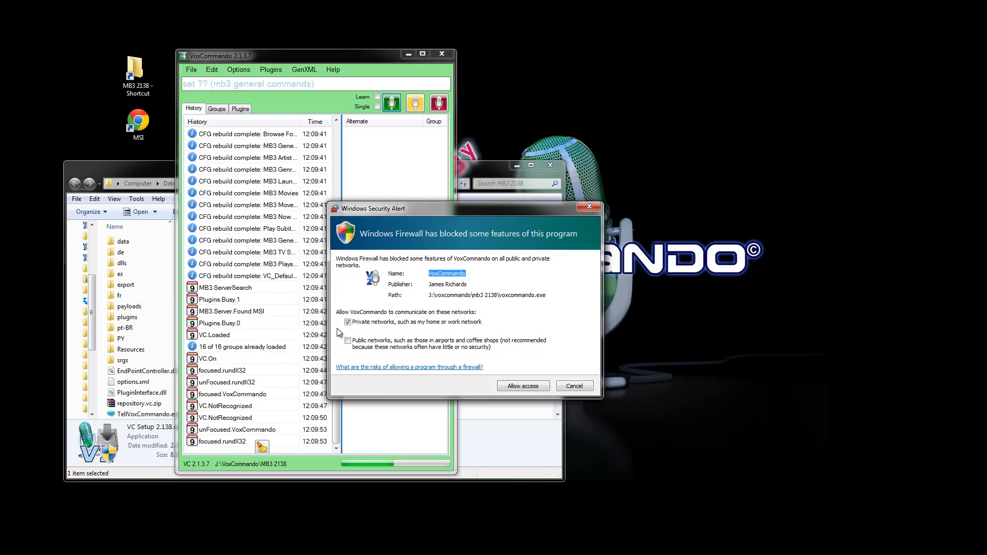
click(523, 386)
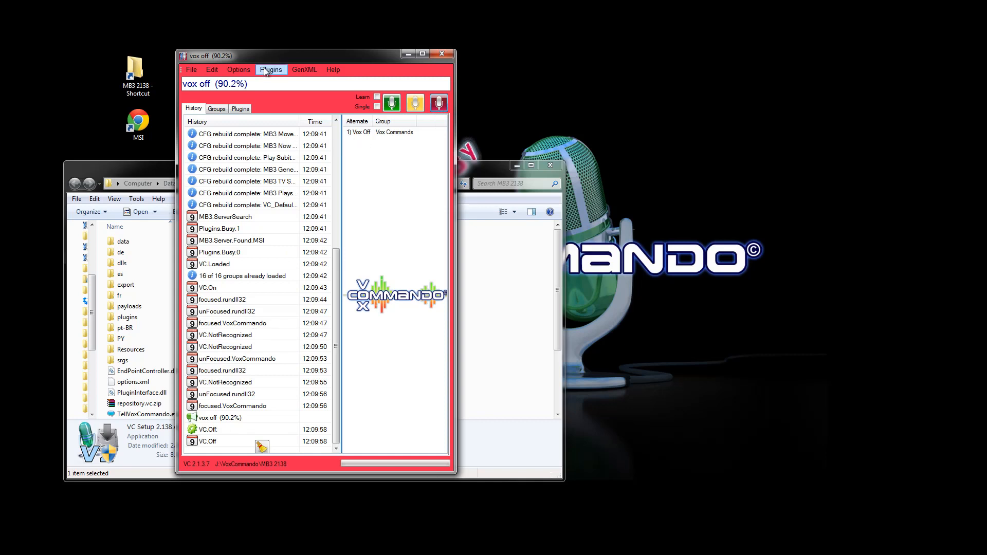
click(271, 69)
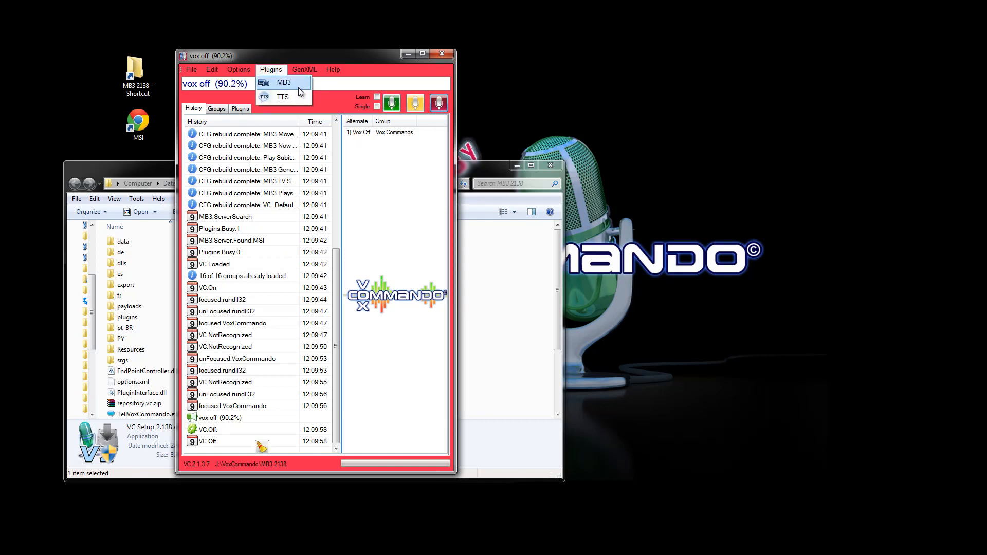
mouse_move(283, 96)
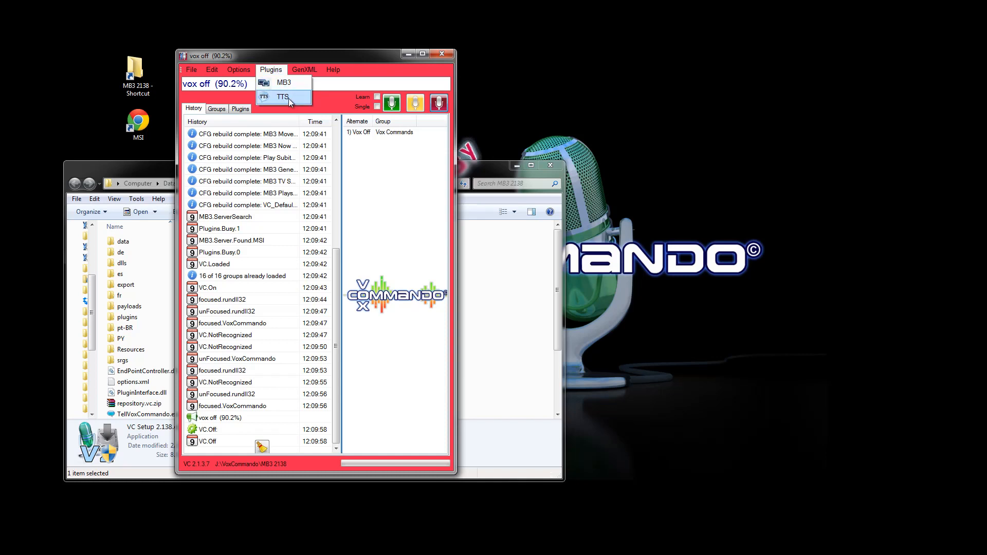
click(283, 96)
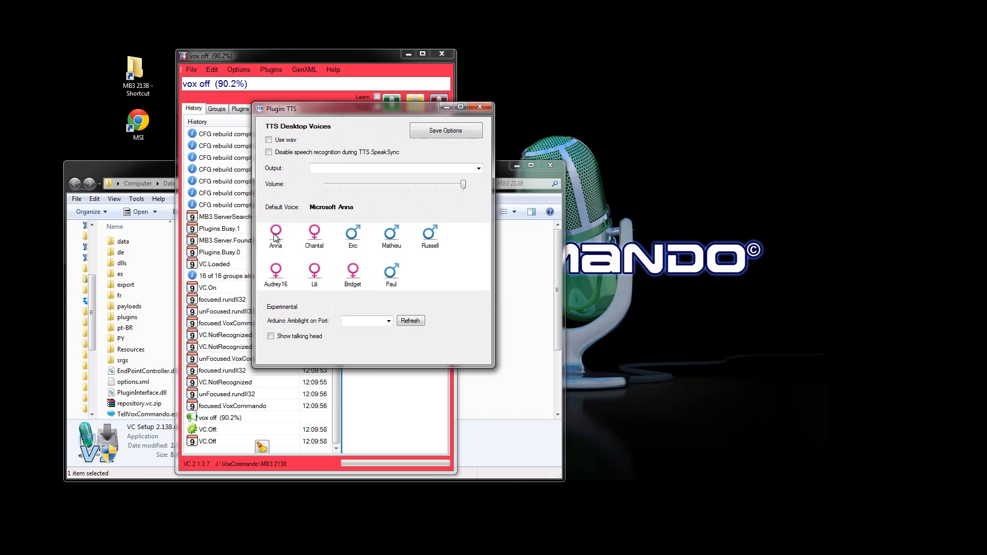
click(353, 271)
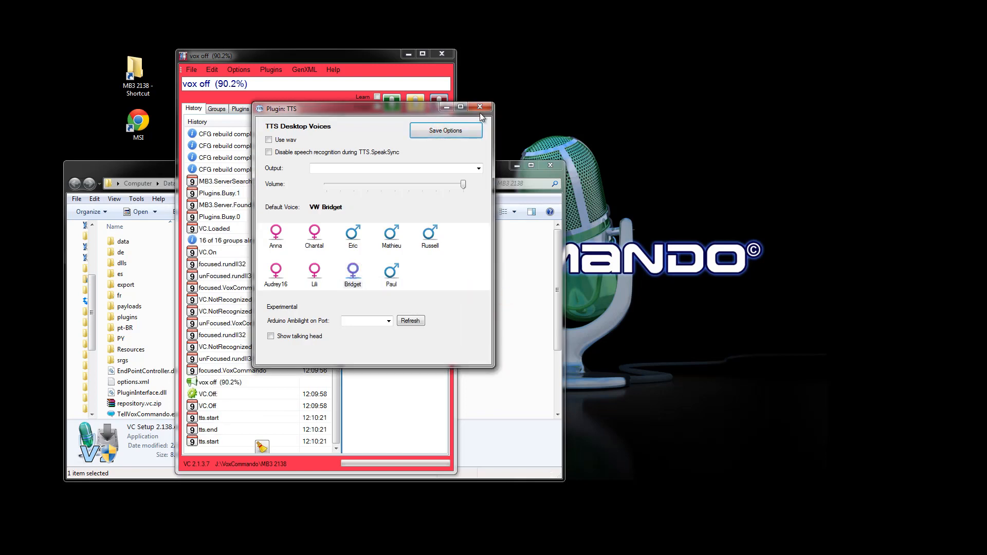
click(478, 107)
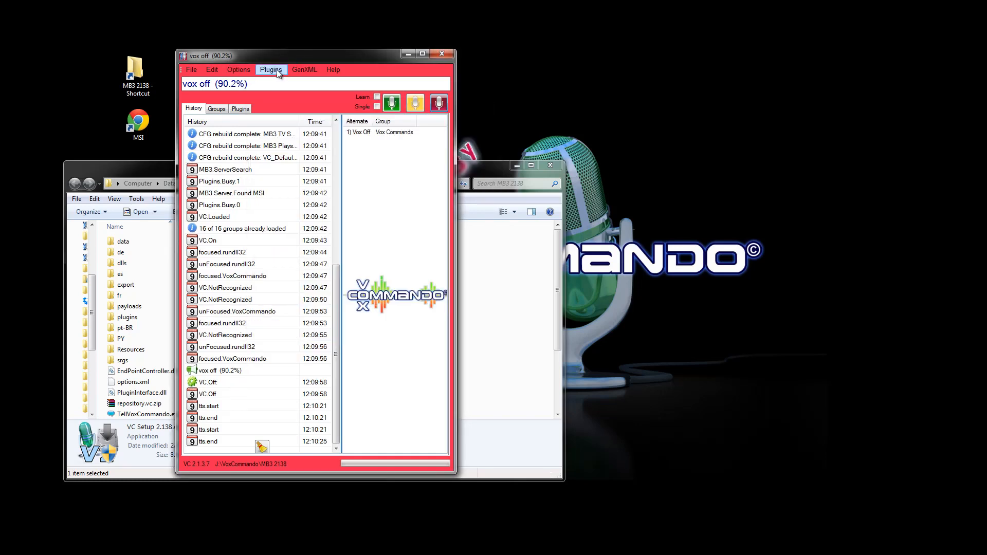
Step: Enter username 'test' in the MB3 plugin and save the options
click(271, 70)
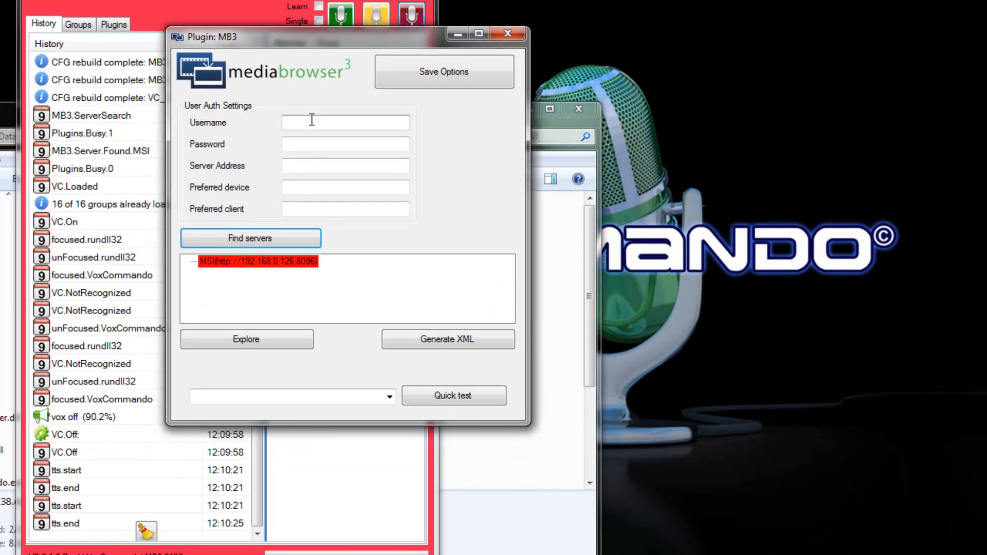
click(345, 123)
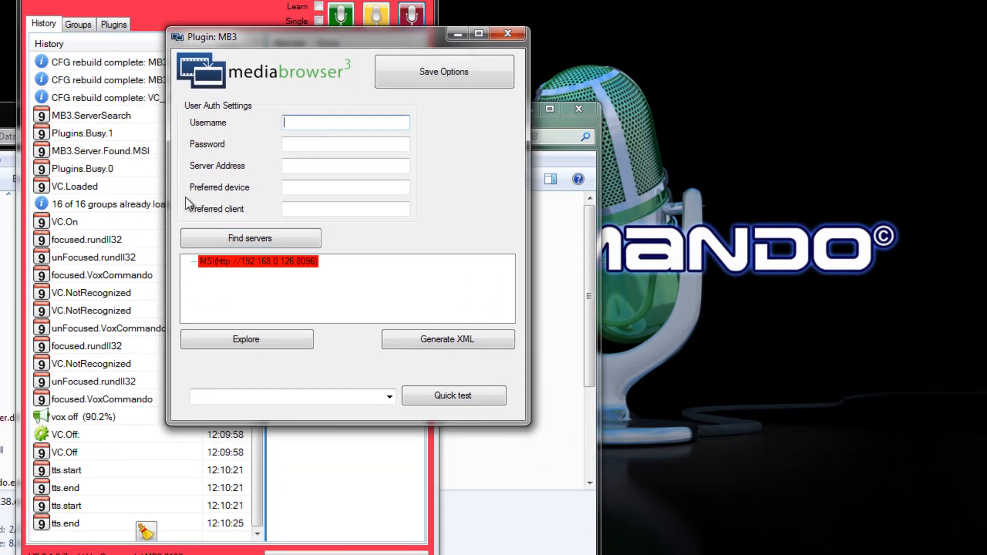
text(test)
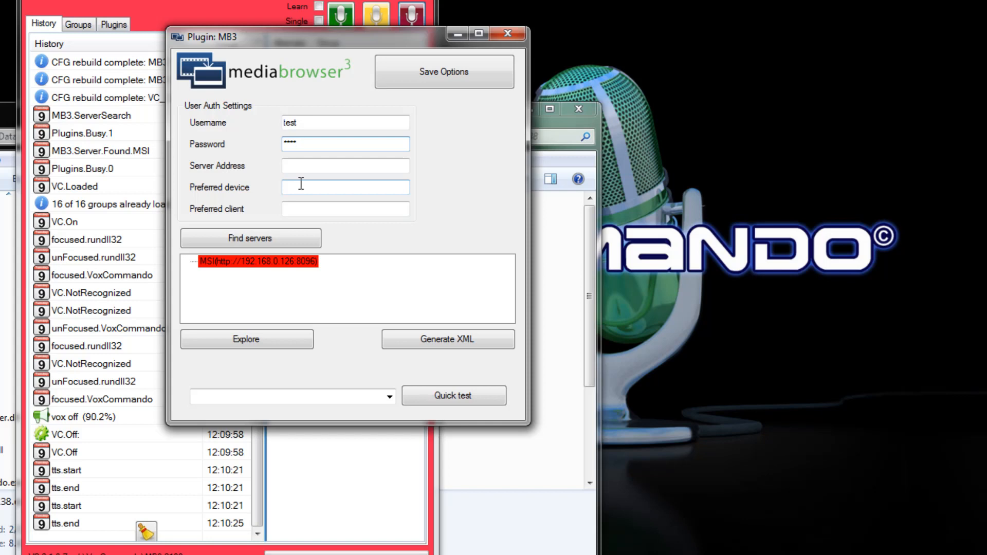
click(443, 71)
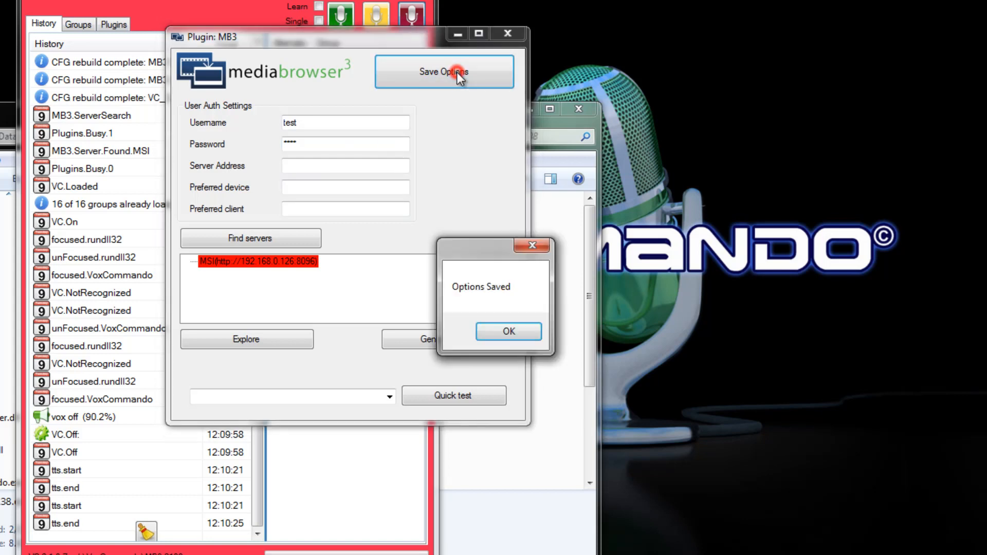
click(508, 332)
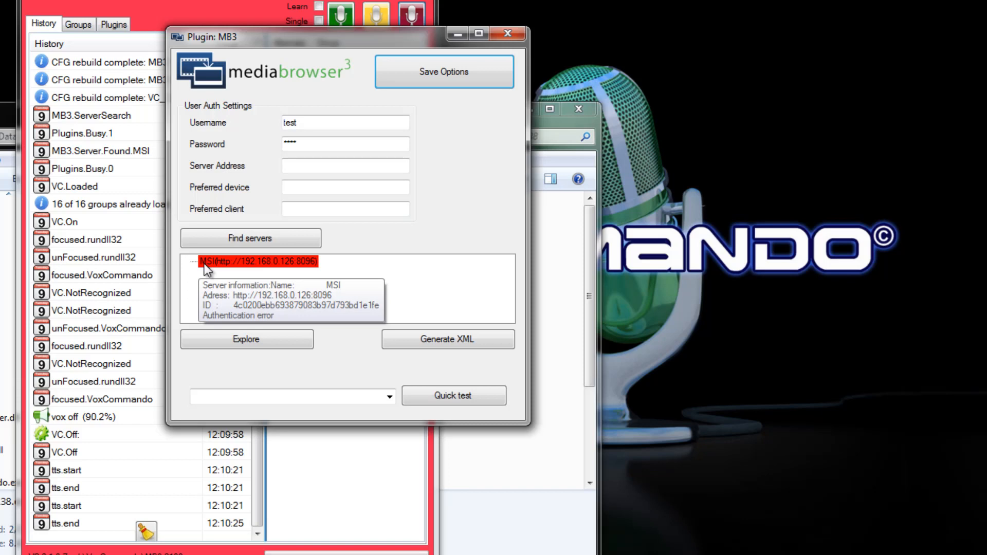
mouse_move(285, 163)
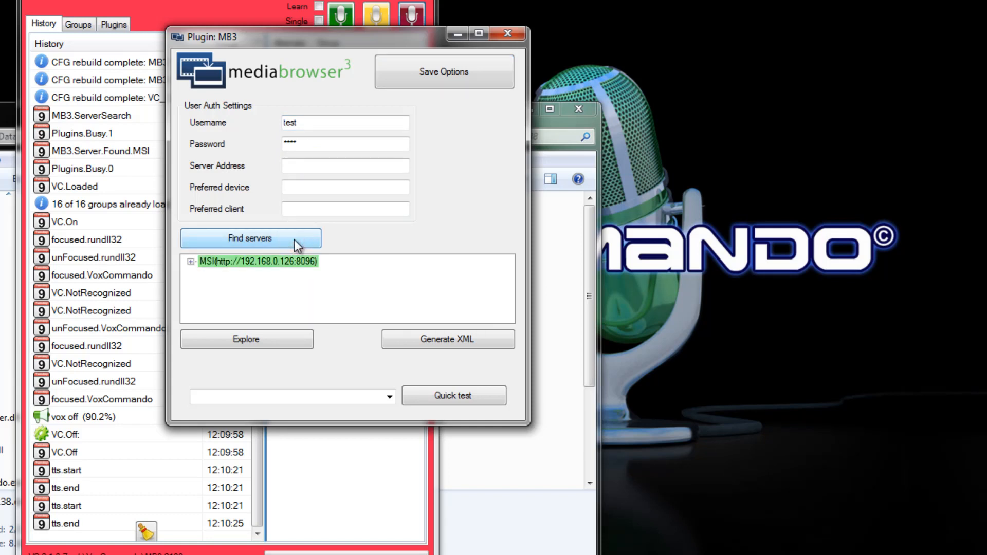
mouse_move(292, 264)
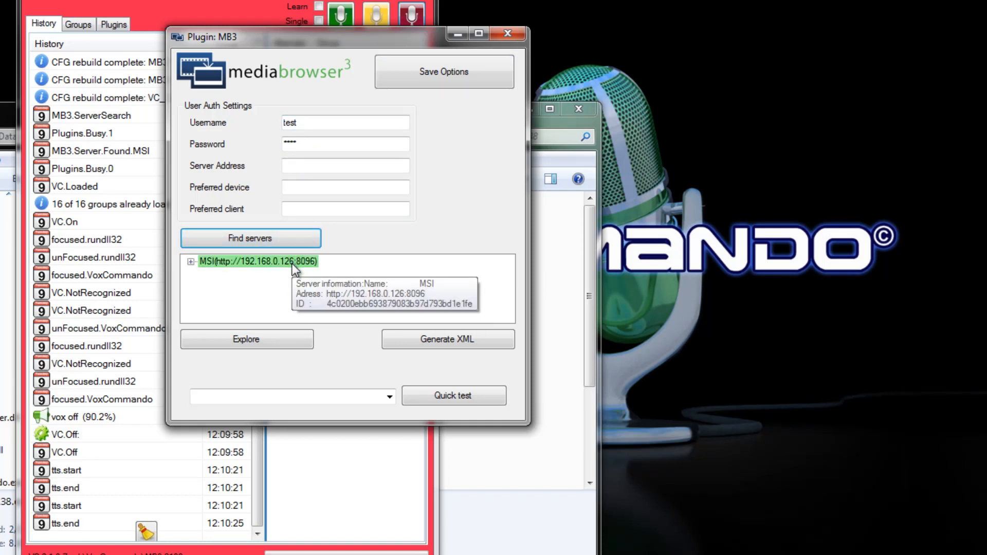
Step: Select the MSI server's Chrome Dashboard client in the MB3 plugin
click(191, 262)
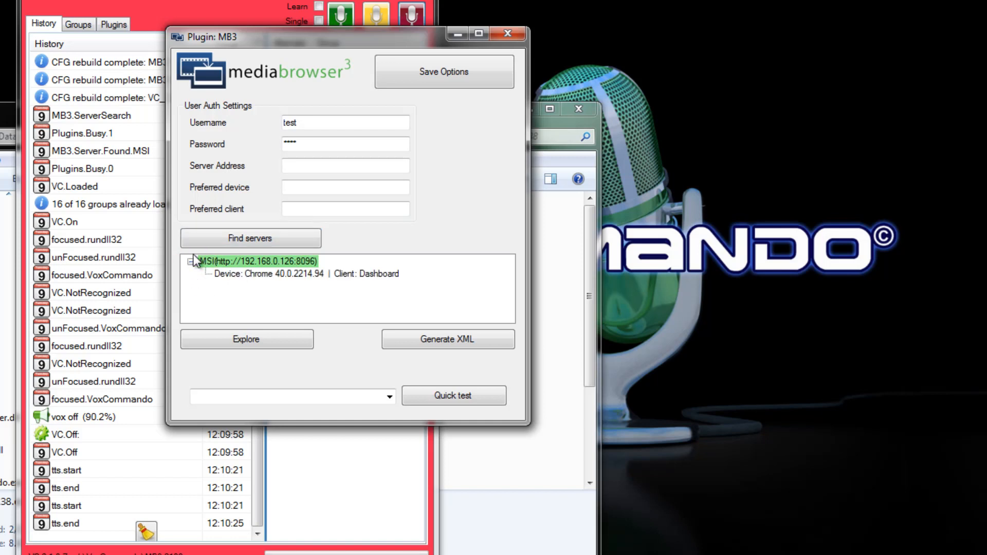
mouse_move(250, 288)
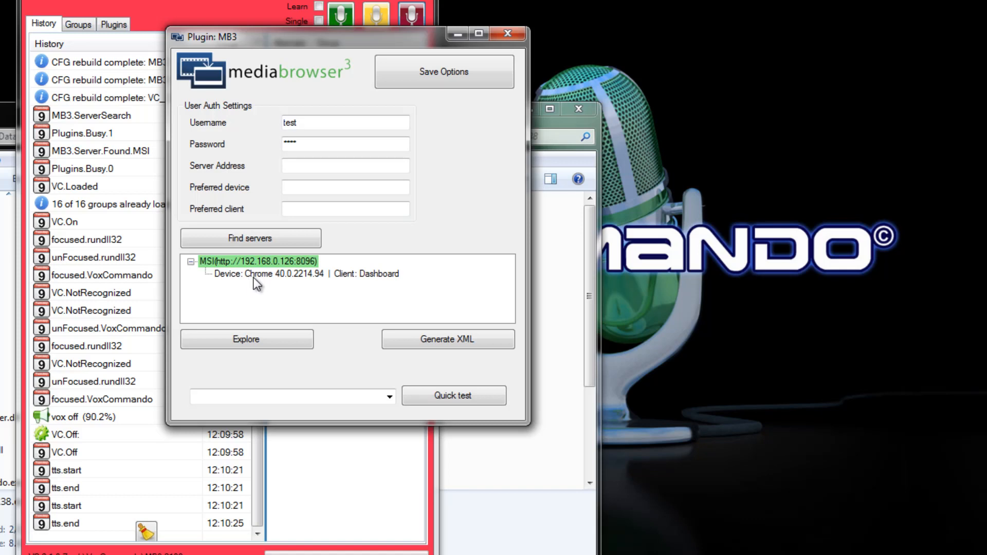
click(264, 273)
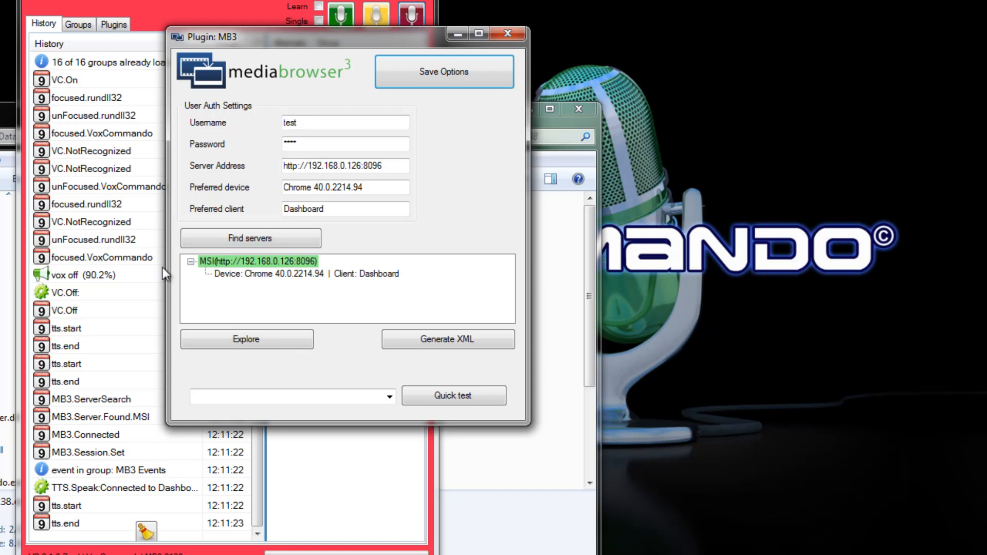
mouse_move(387, 254)
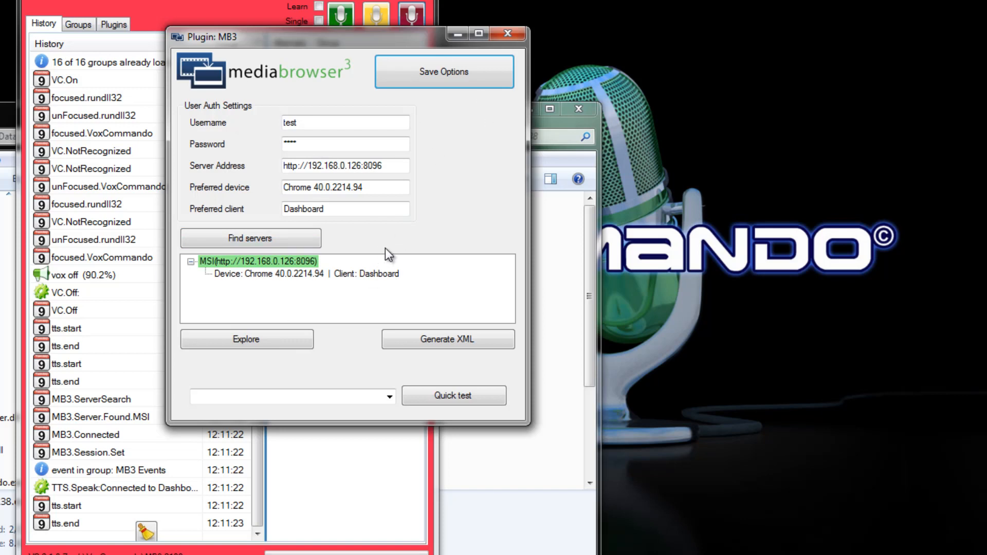
mouse_move(207, 196)
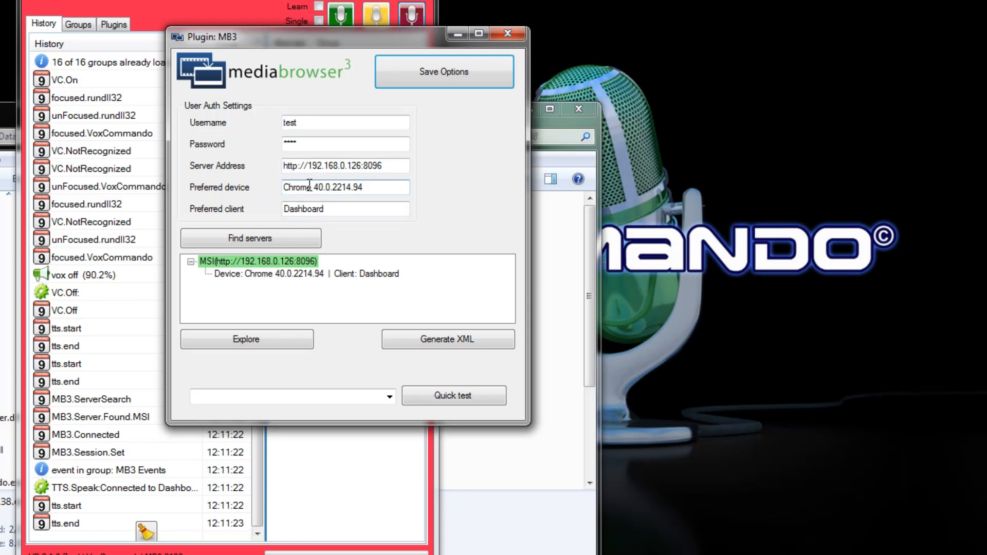
mouse_move(378, 189)
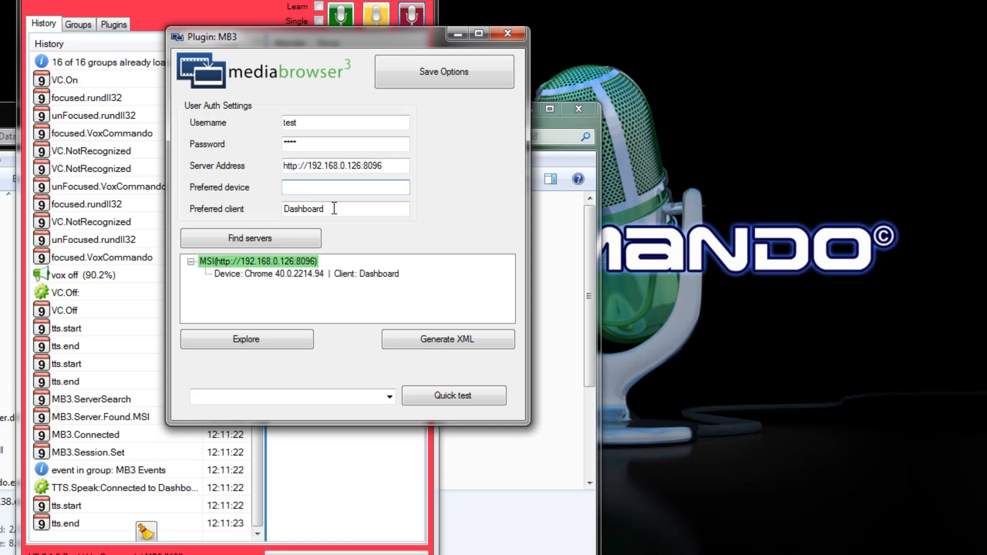
Step: Enable the Preferred client option in the MB3 plugin settings
click(345, 209)
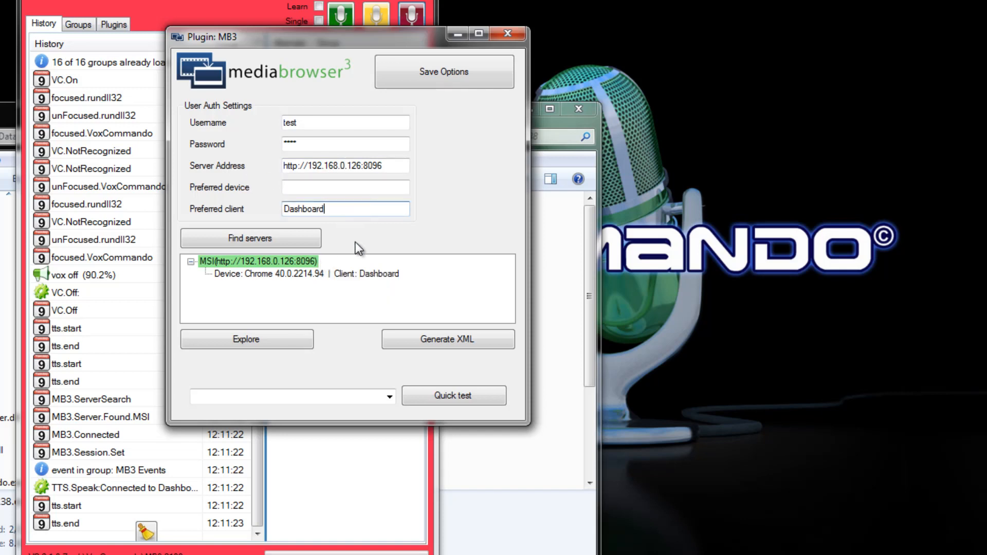
mouse_move(375, 238)
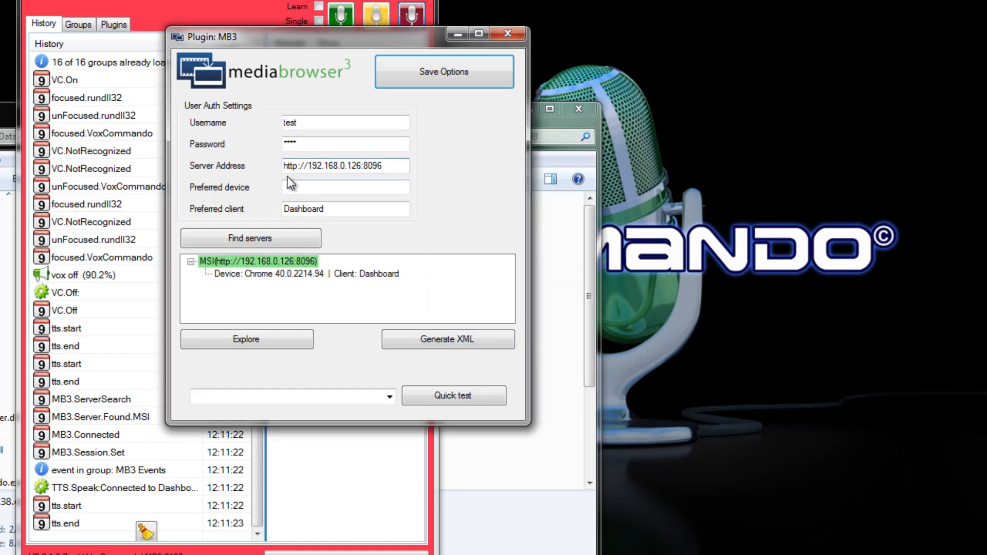
mouse_move(454, 395)
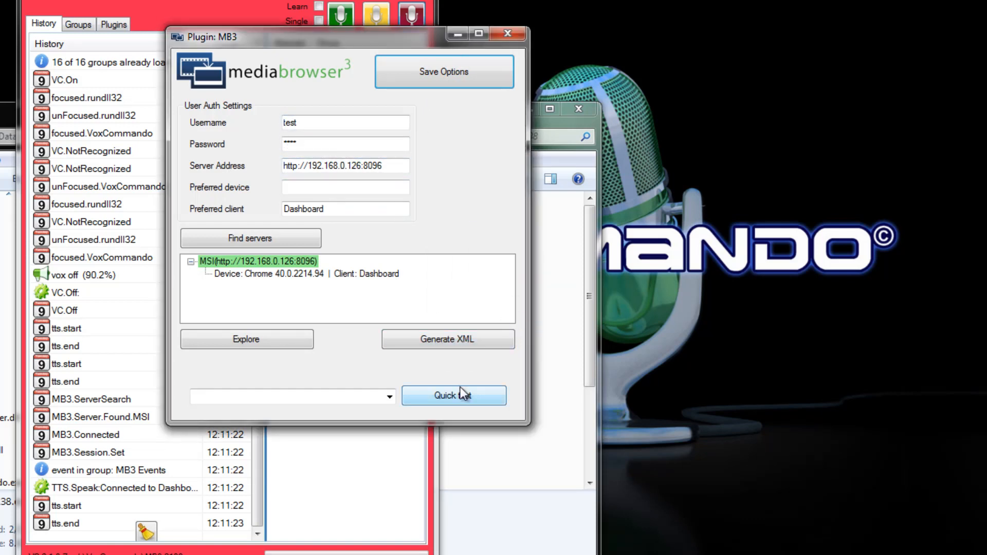
mouse_move(448, 339)
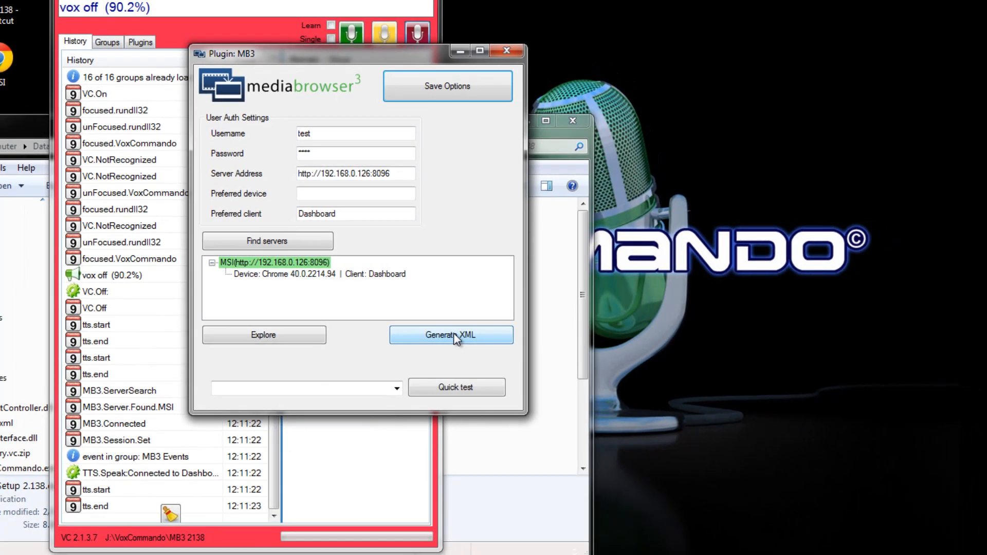
Step: Generate the MB3 library XML so the command groups rebuild
click(451, 334)
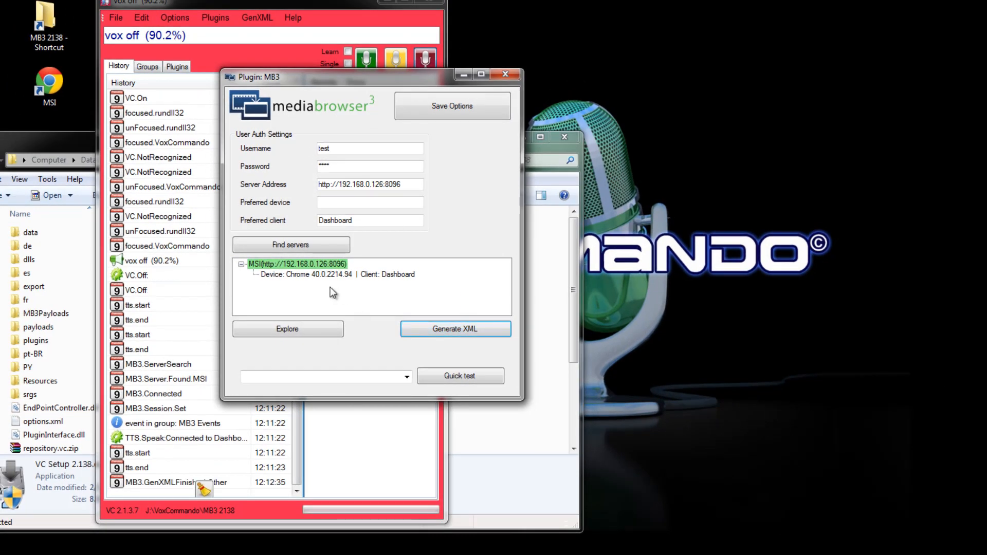
mouse_move(171, 482)
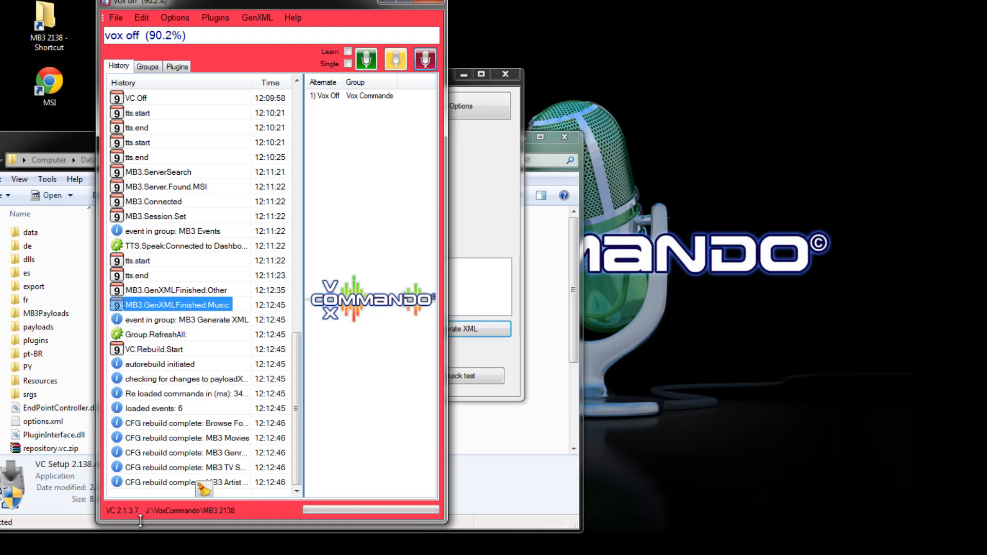
mouse_move(190, 140)
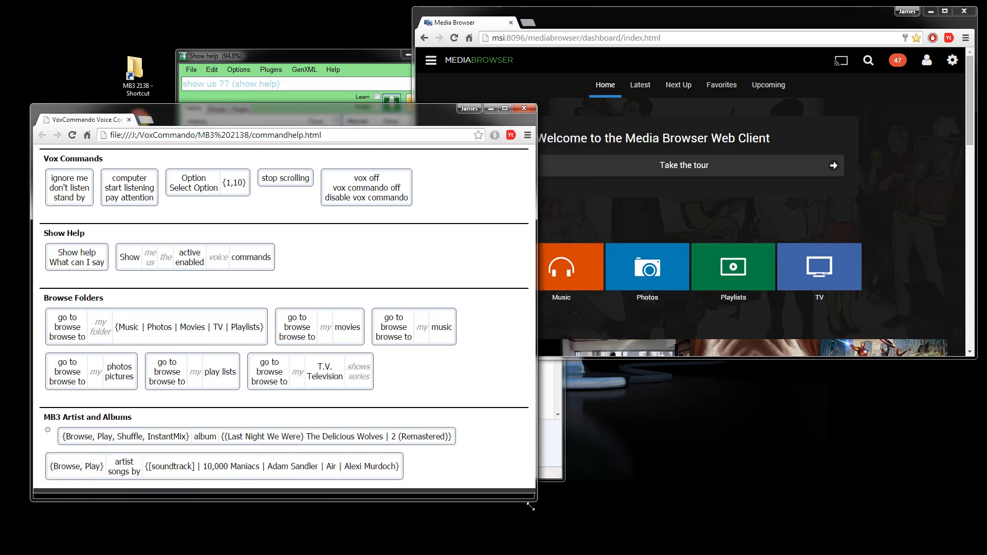
Step: Test voice browsing of music, movies, Adventure movies and the Acid Jazz genre
scroll(down, 3)
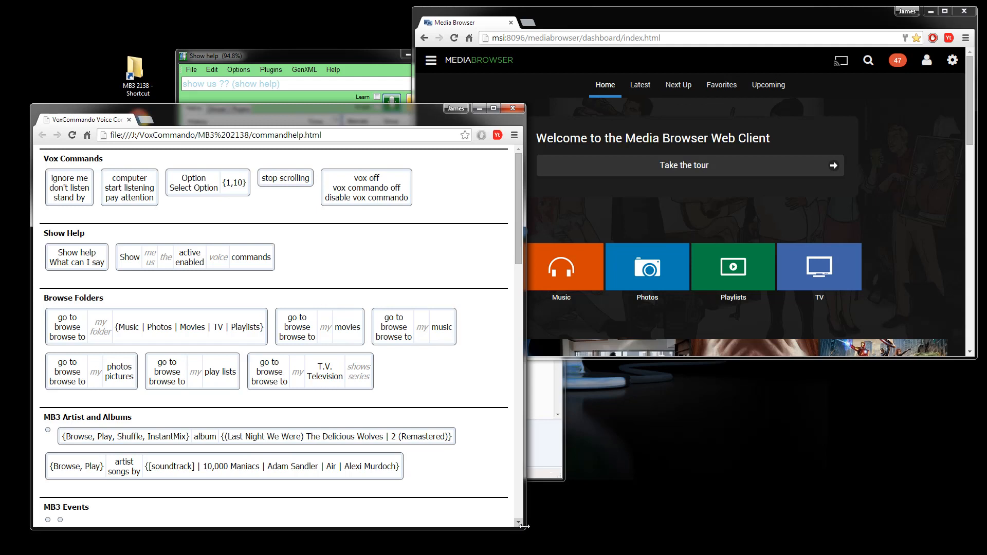
mouse_move(287, 356)
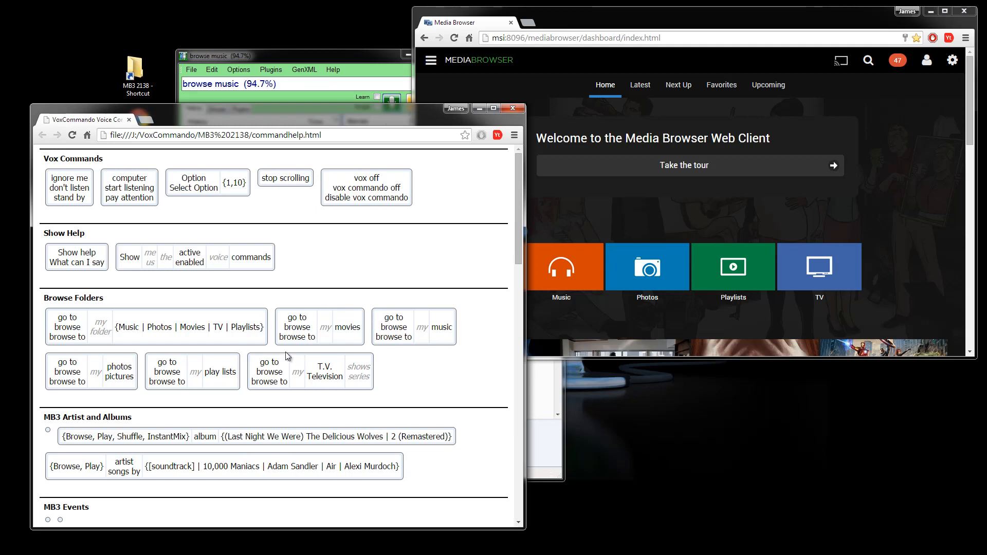
click(561, 266)
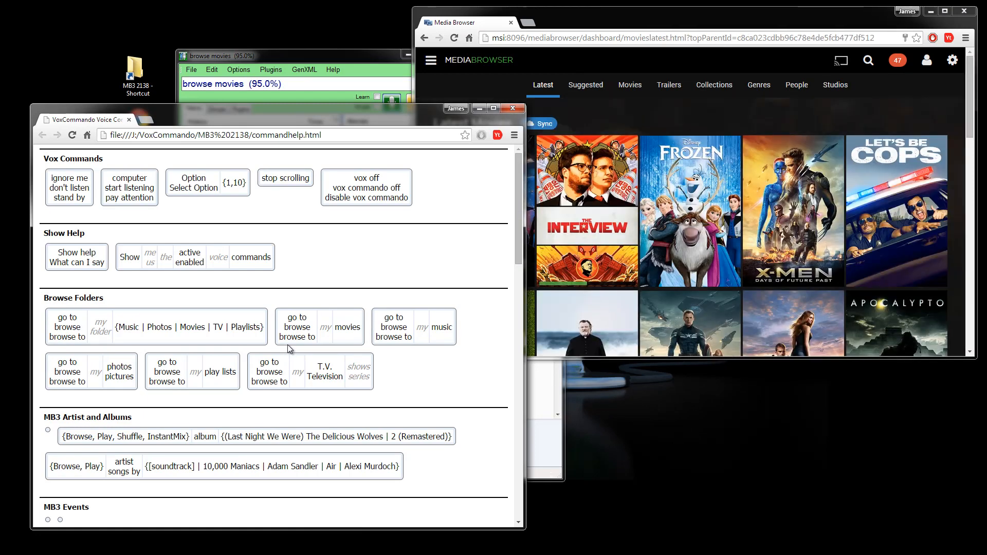
mouse_move(242, 321)
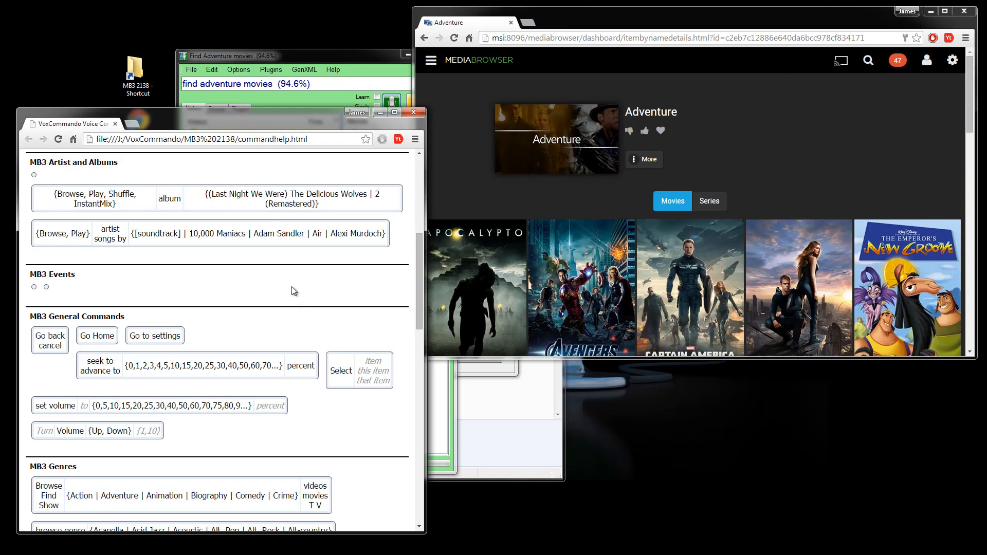
scroll(down, 3)
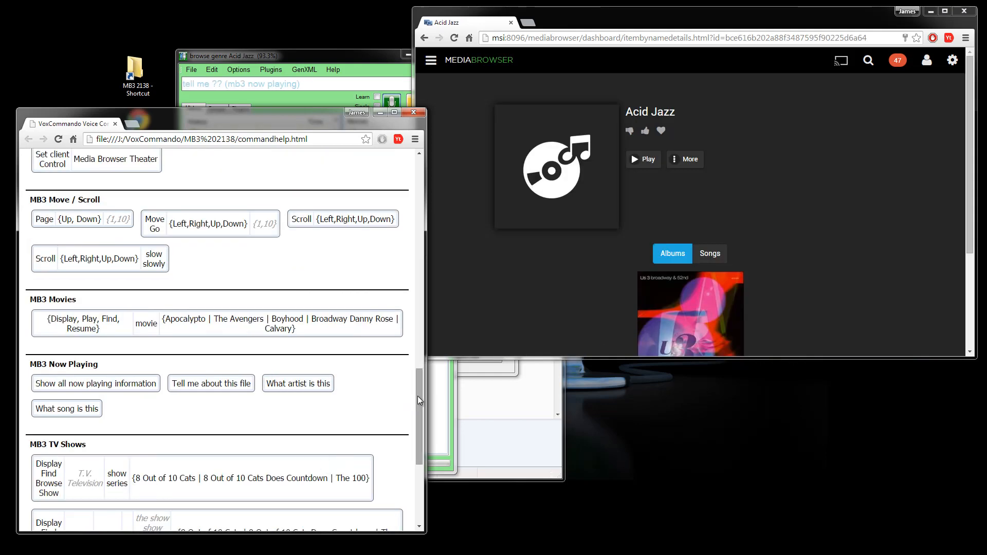
scroll(down, 3)
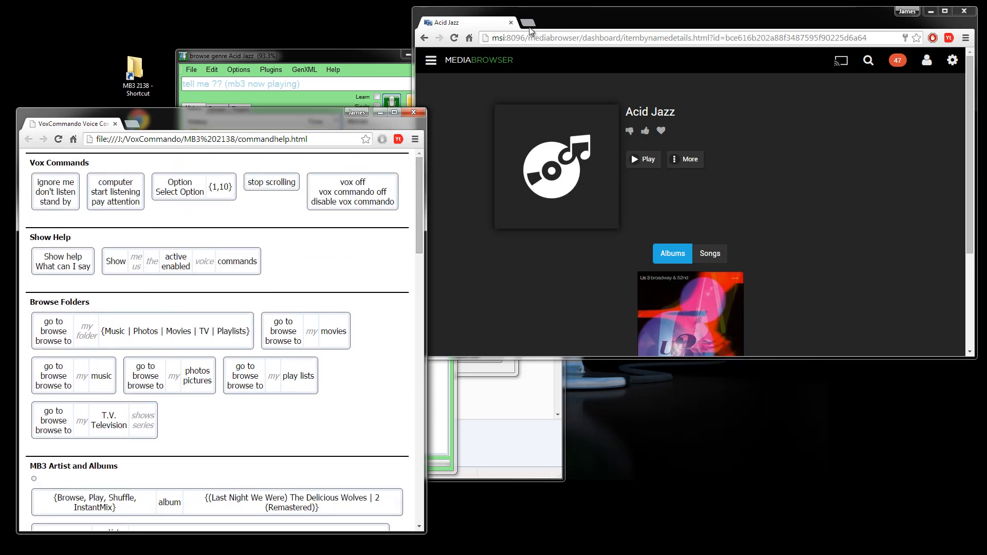
Step: Search the voxcommando.com wiki for 'media brows' and scroll the MediaBrowser page to its setup steps
click(530, 22)
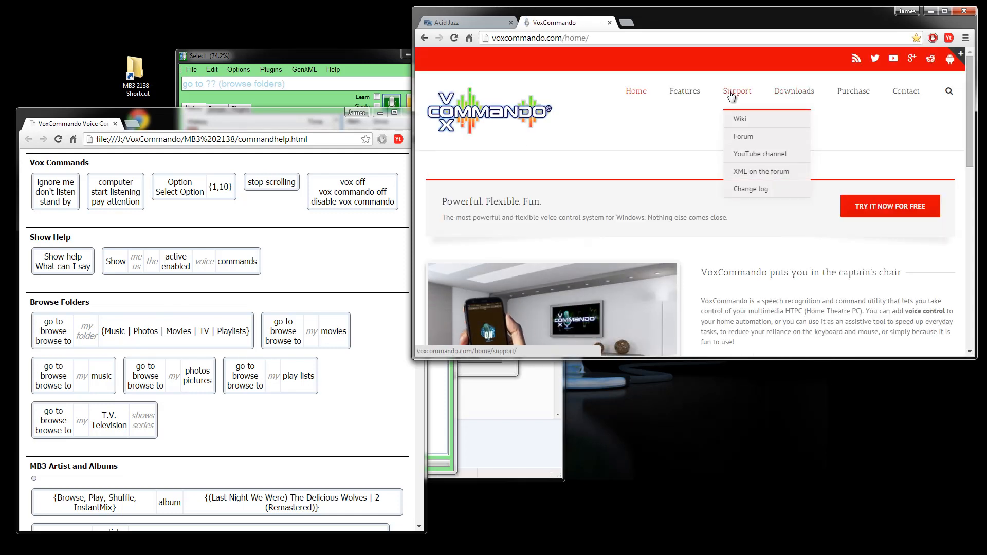
click(739, 119)
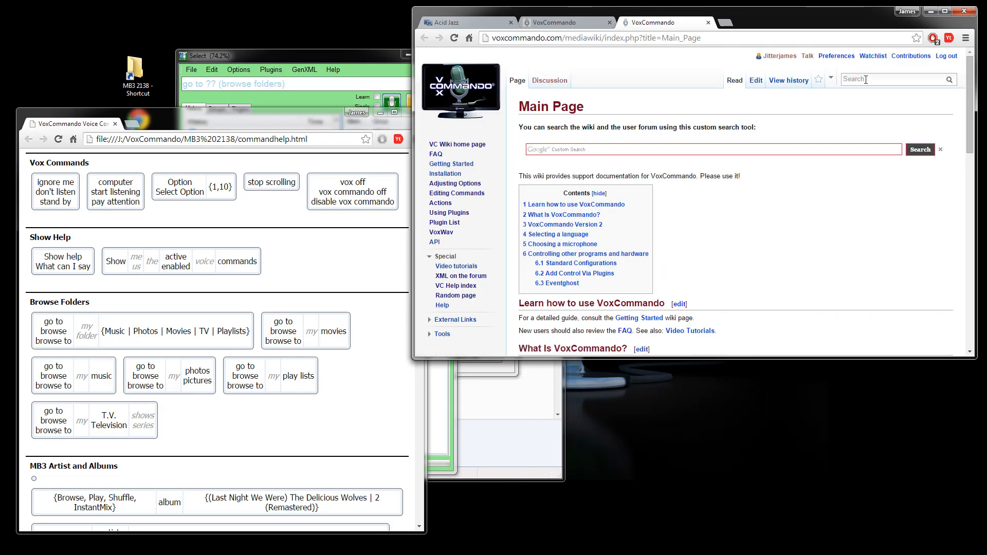
text(media brows)
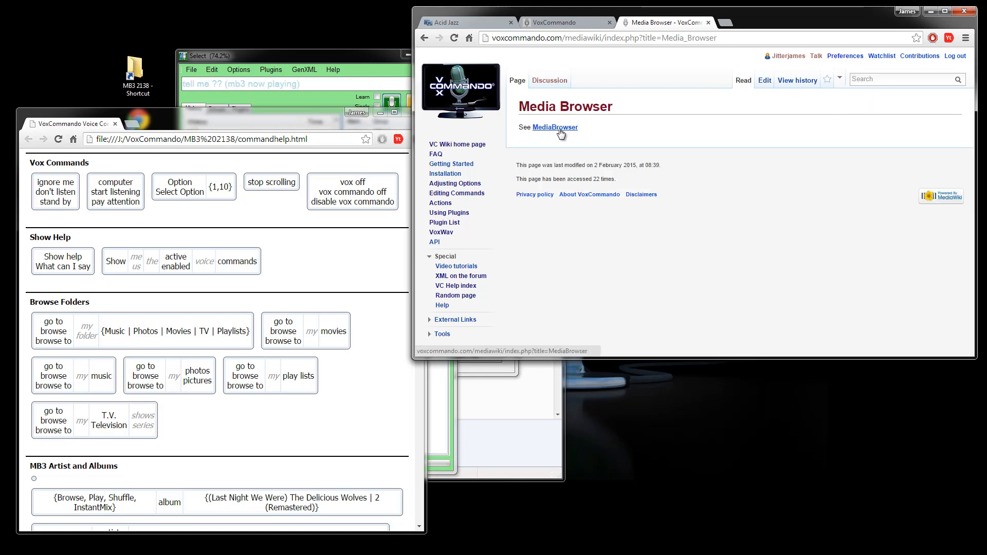
click(554, 127)
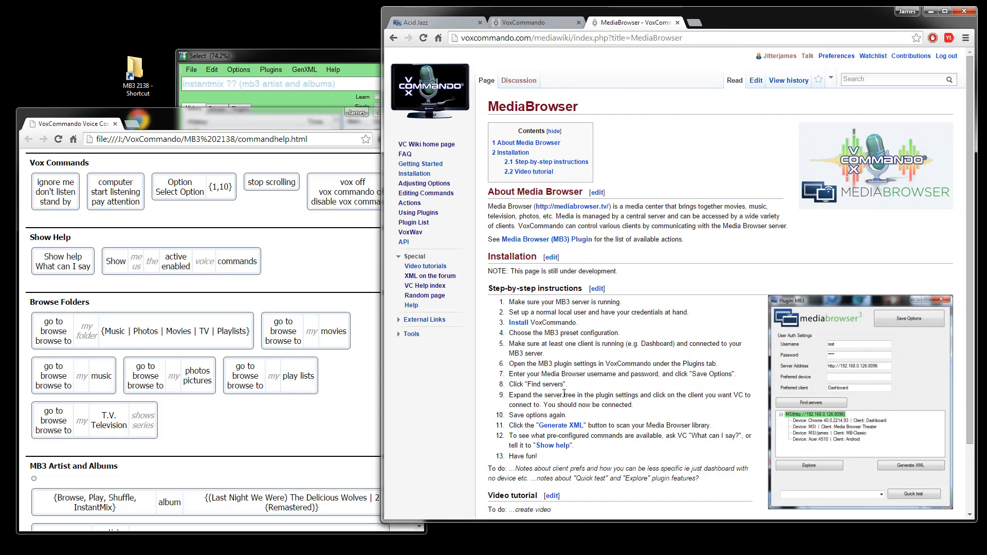
scroll(down, 3)
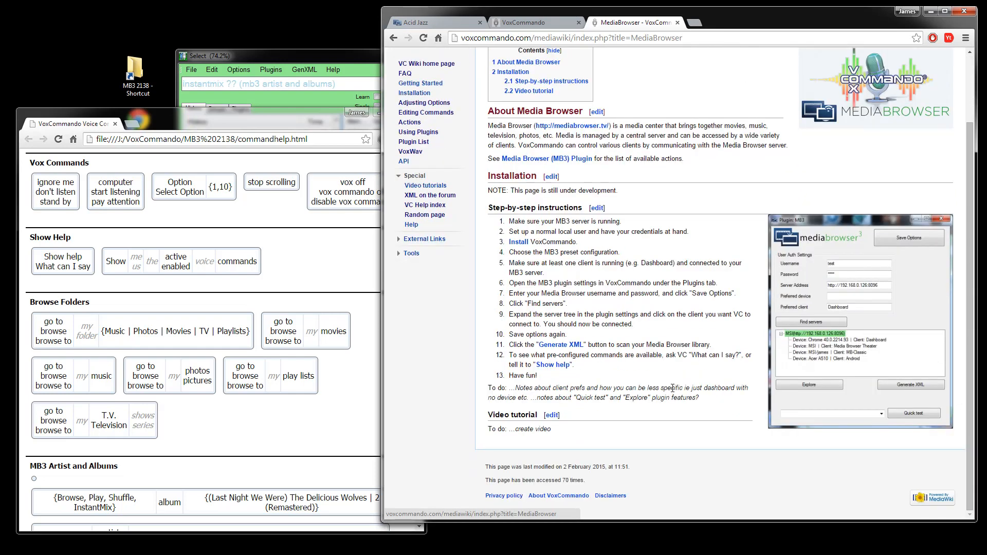